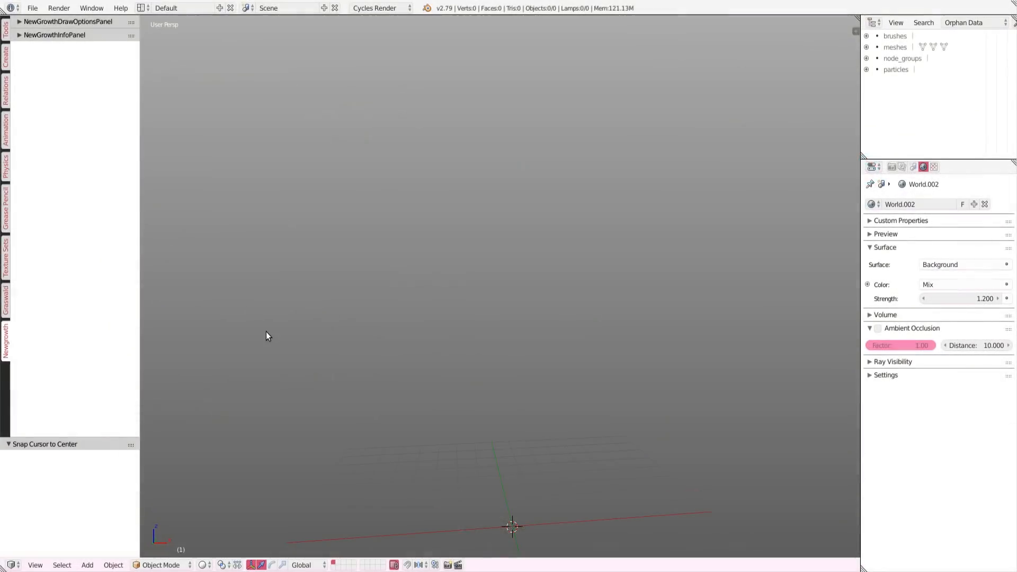
mouse_move(271, 269)
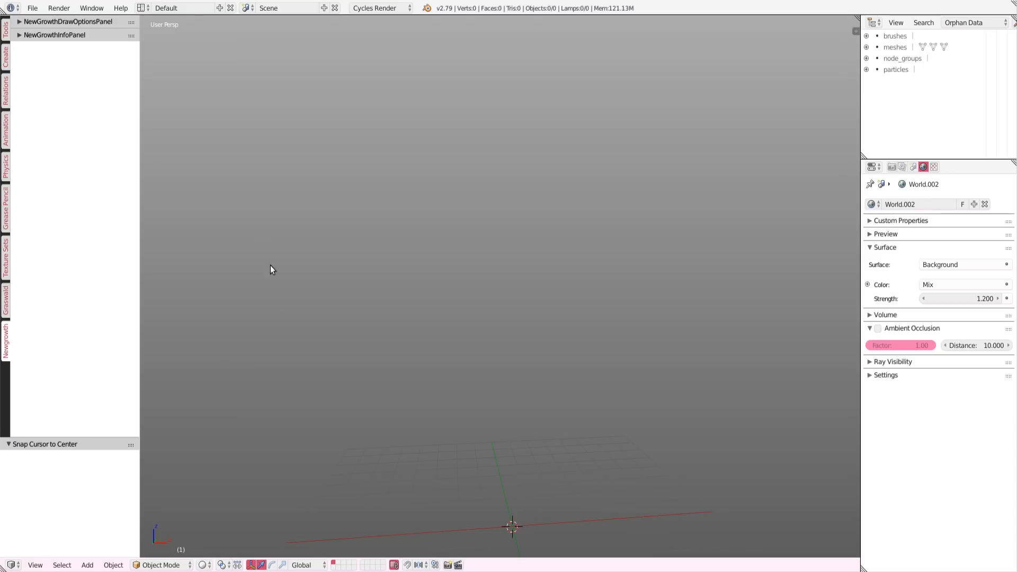
Step: Add a new growable NewGrowth tree to the empty scene via Add > Mesh > Tree
click(87, 565)
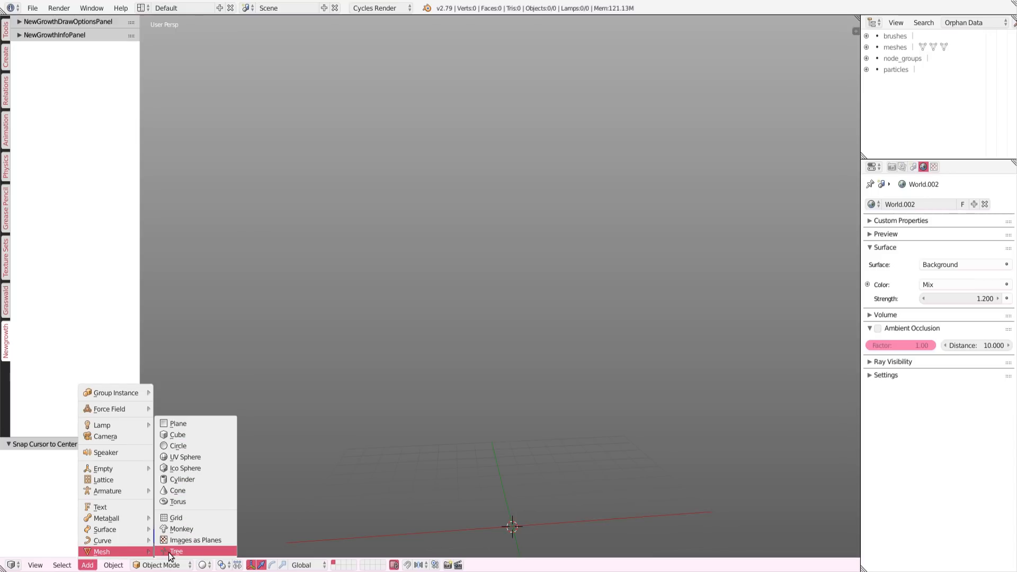
click(176, 550)
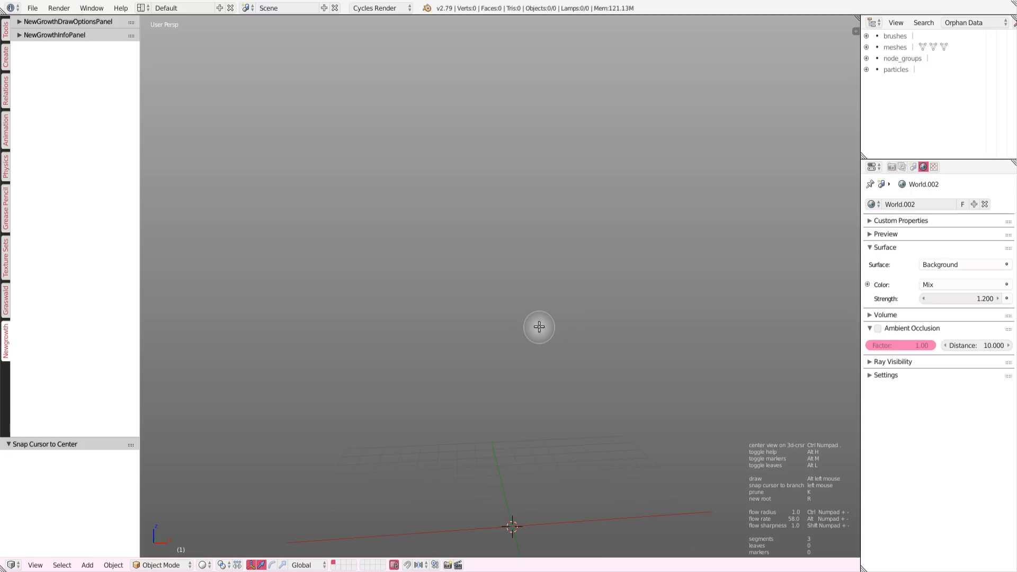
mouse_move(504, 455)
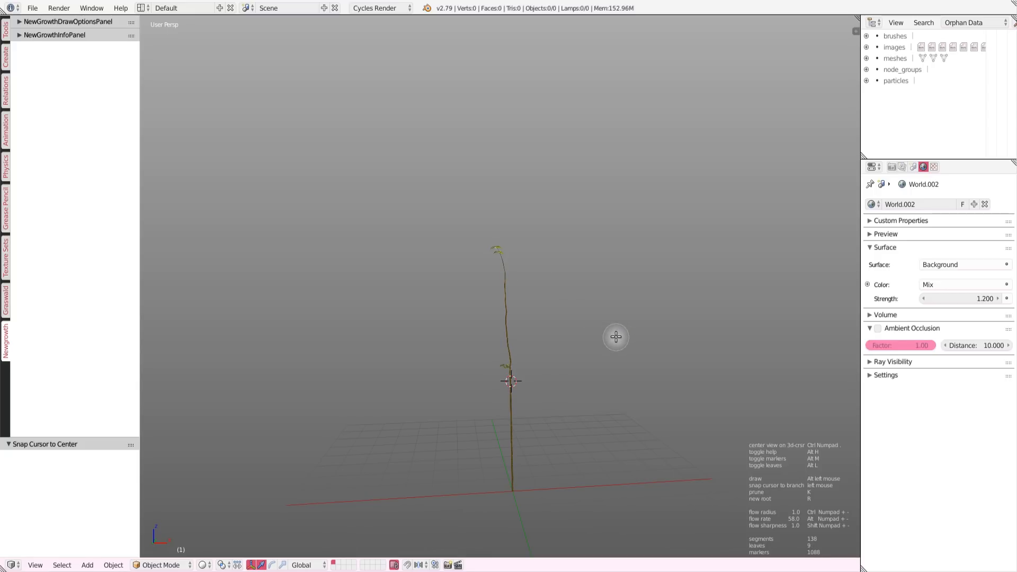
mouse_move(538, 359)
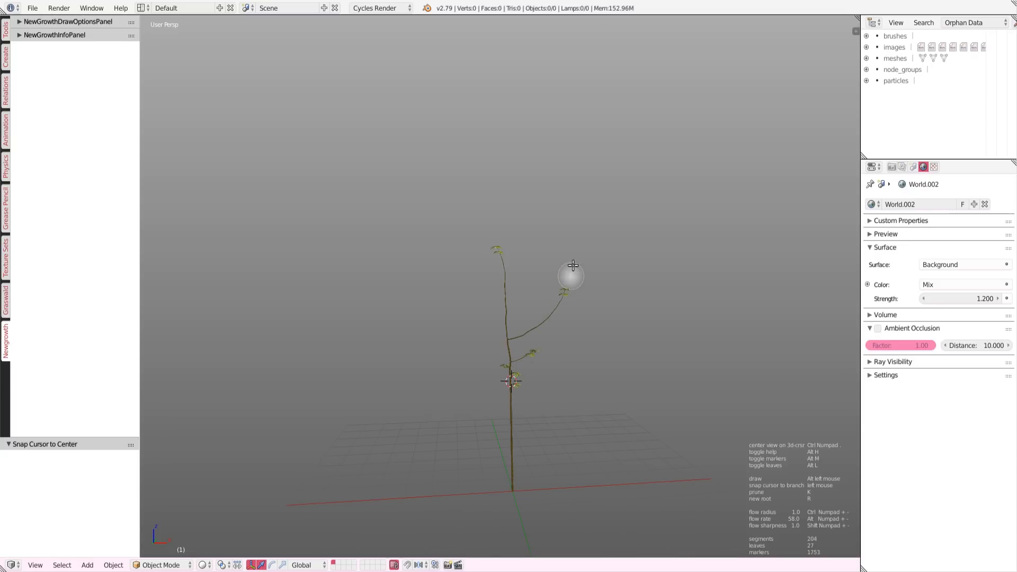
Step: Draw branches to the upper right, left and middle so the sprout grows into a dense tree
drag(573, 264, 481, 322)
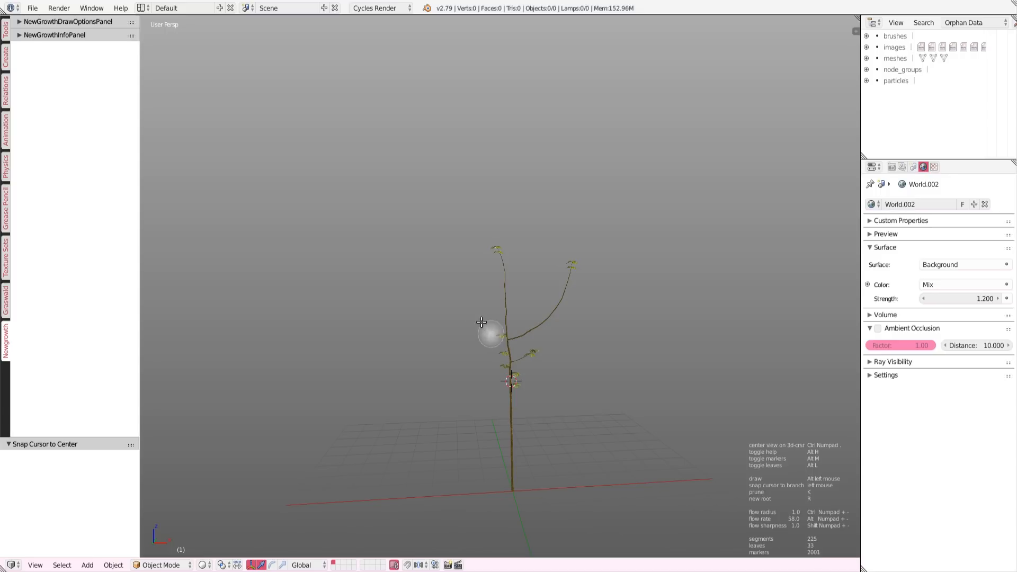
drag(483, 331, 428, 259)
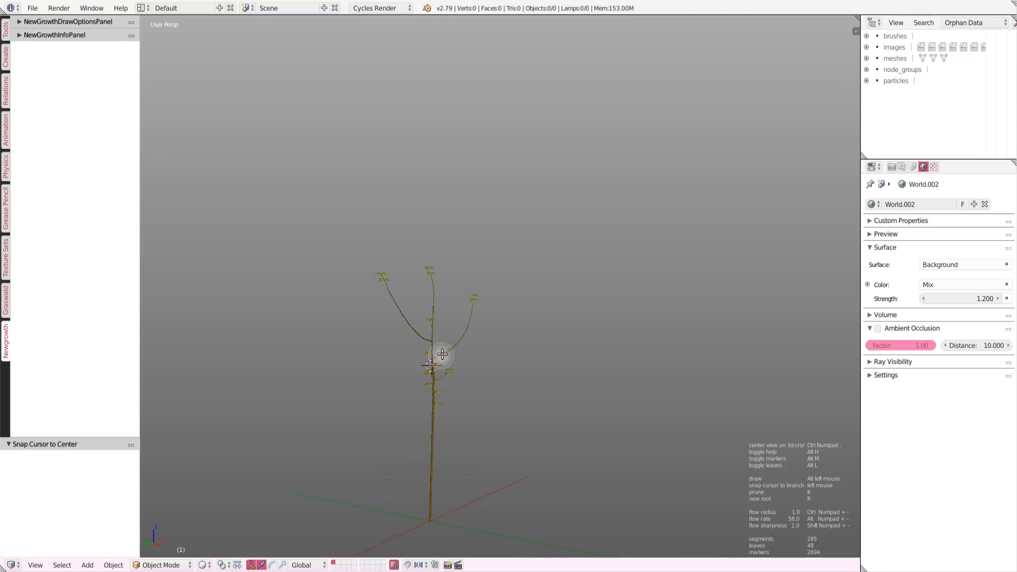
drag(442, 354, 506, 293)
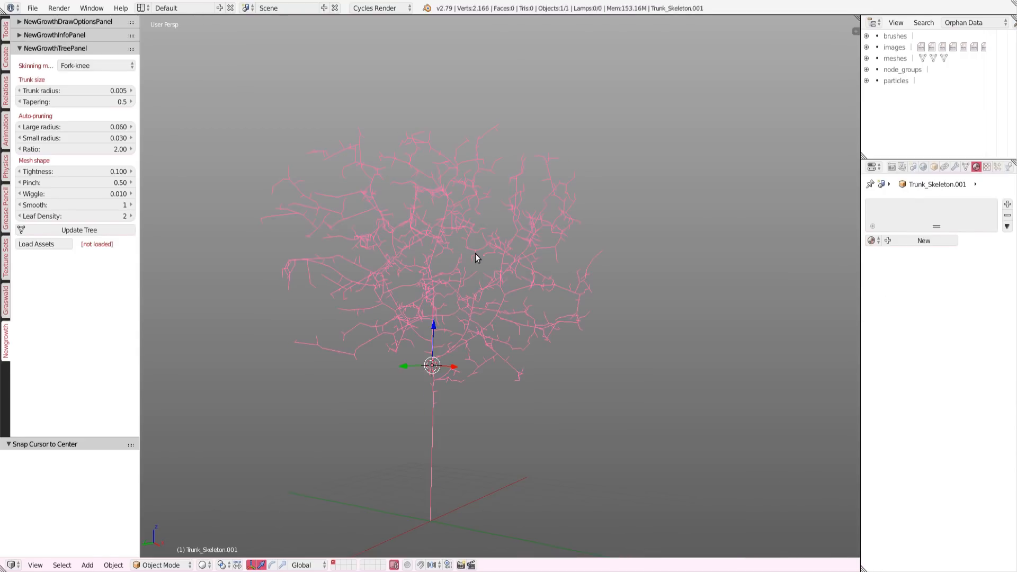
mouse_move(118, 260)
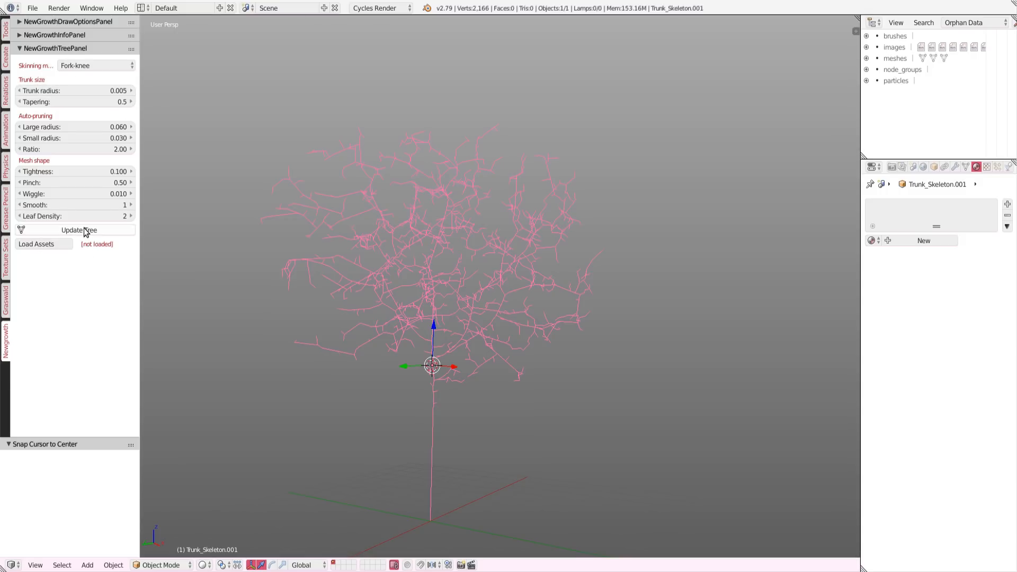
Step: Build the solid tree mesh, then rebuild it with pruning ratio 9.32 and wiggle 0.040
click(77, 230)
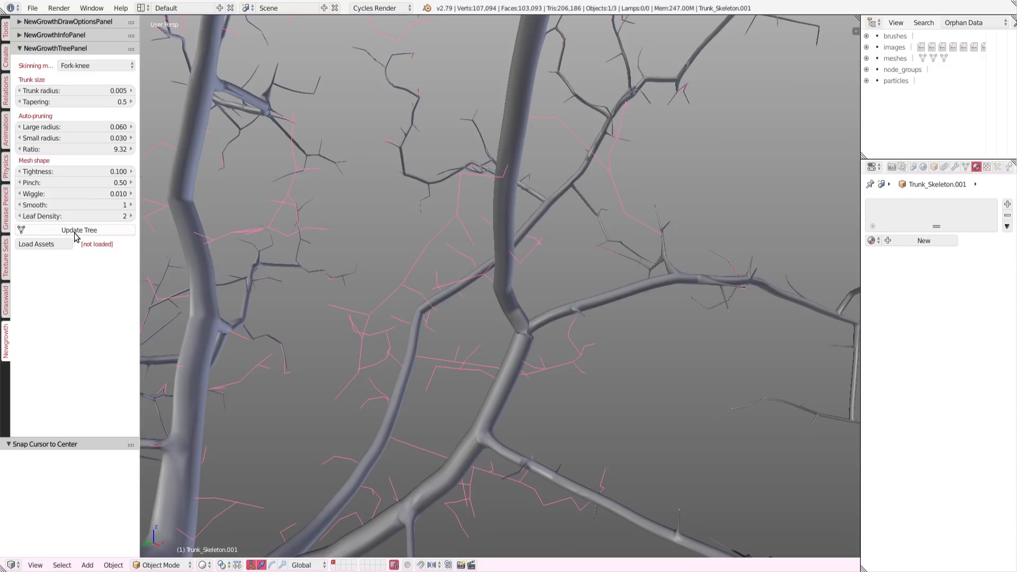
click(77, 230)
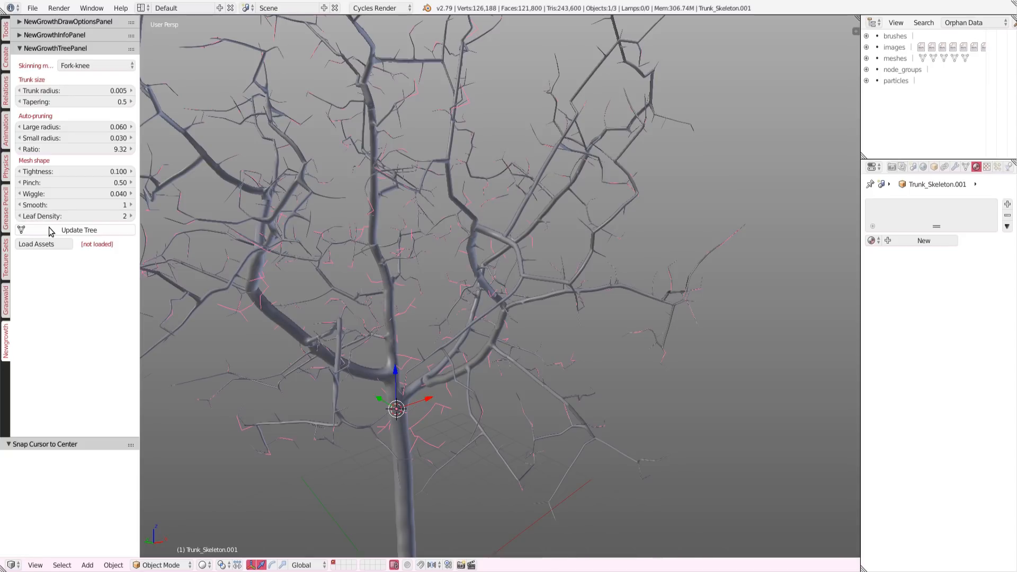
click(80, 230)
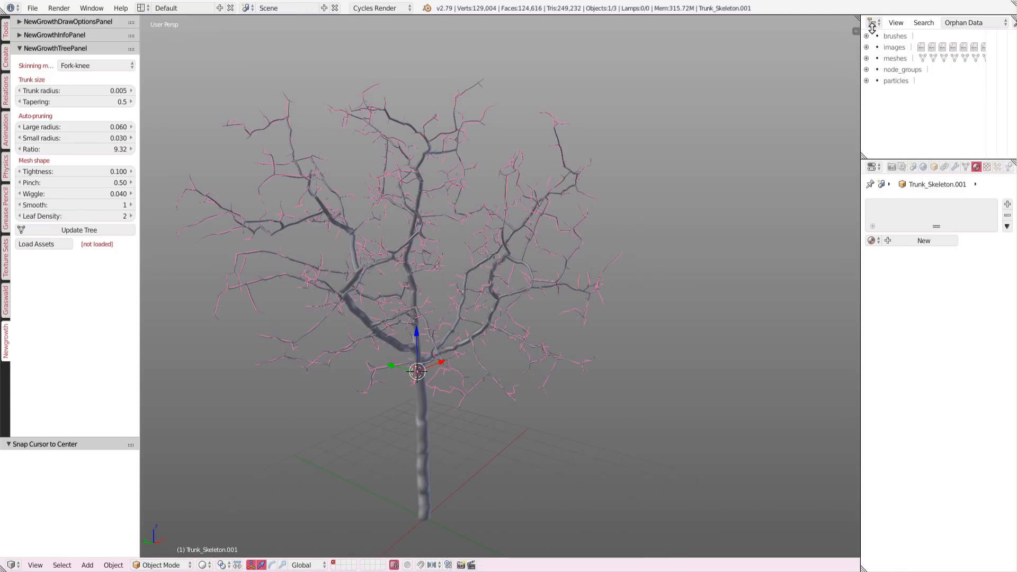
Step: Show the current scene in the Outliner and select the Leaves object under Trunk_Skeleton.001
click(965, 22)
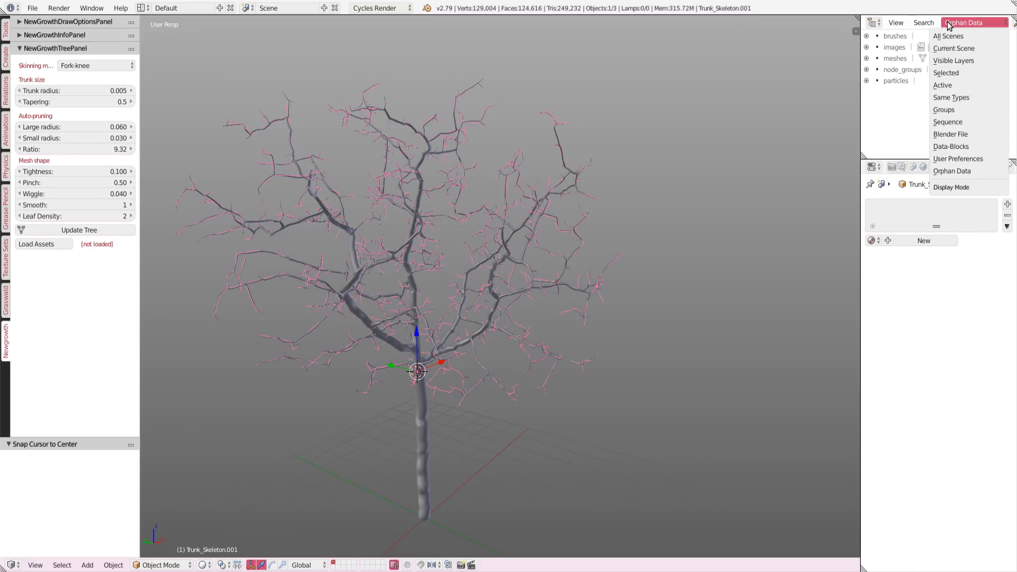
mouse_move(956, 85)
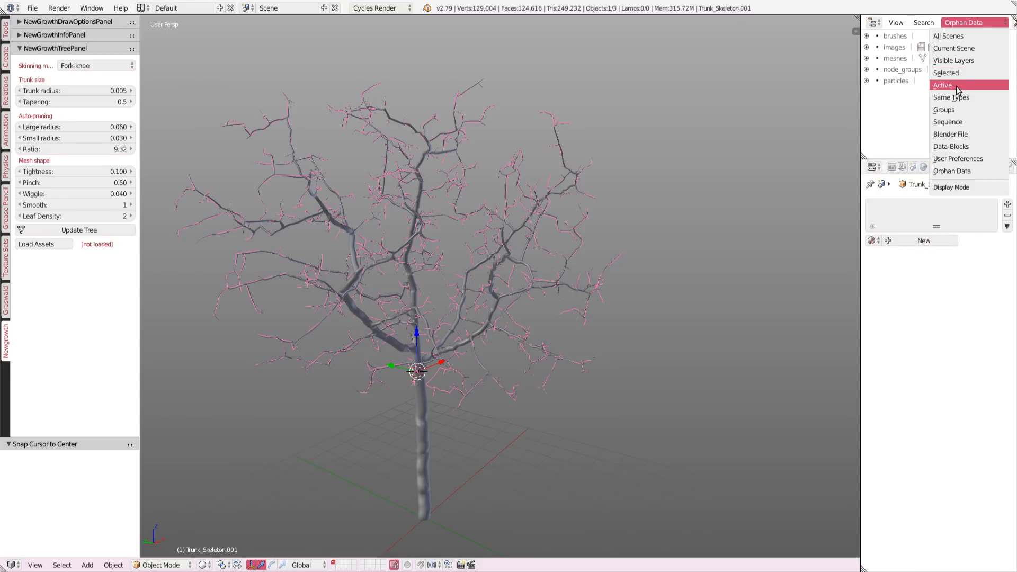
click(953, 48)
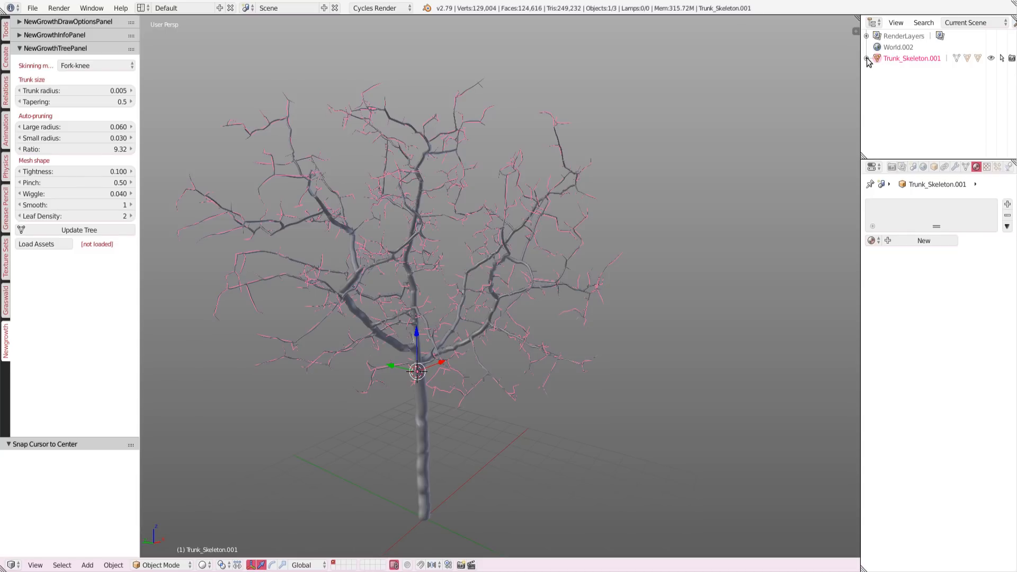
click(867, 57)
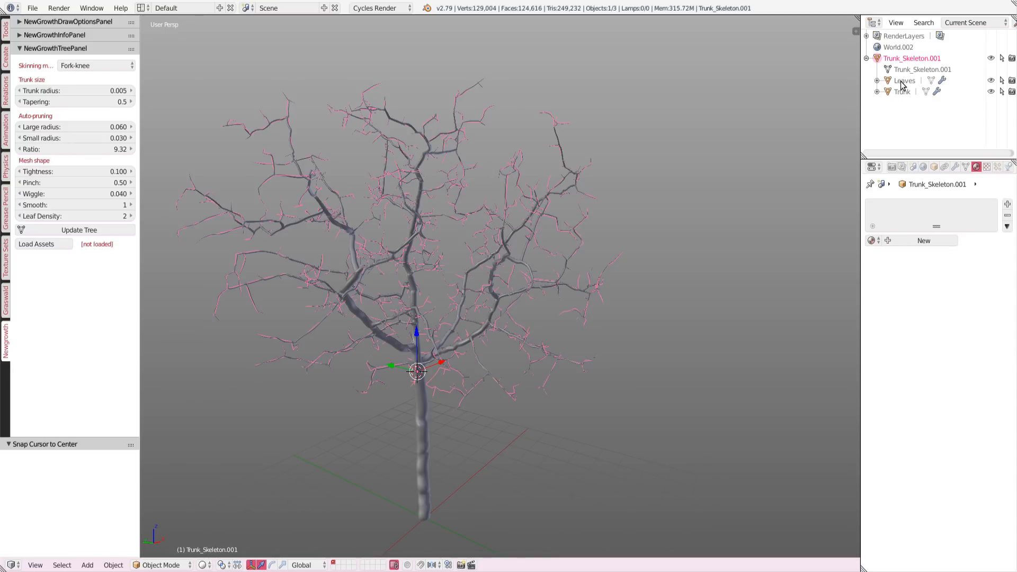
click(904, 80)
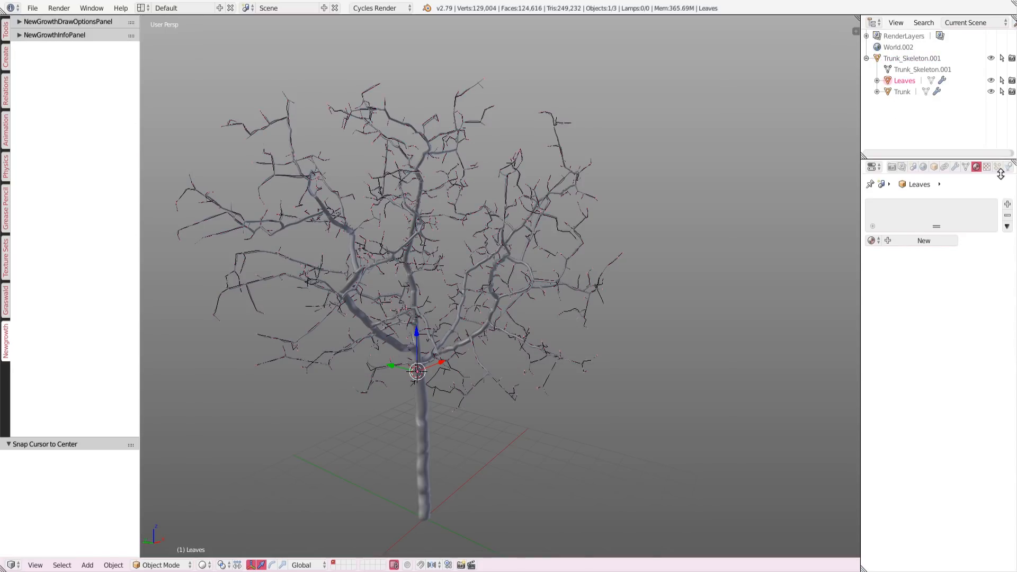
Step: Give Leaves the Ash Leaf particle settings with 4500 emitted leaves
click(985, 167)
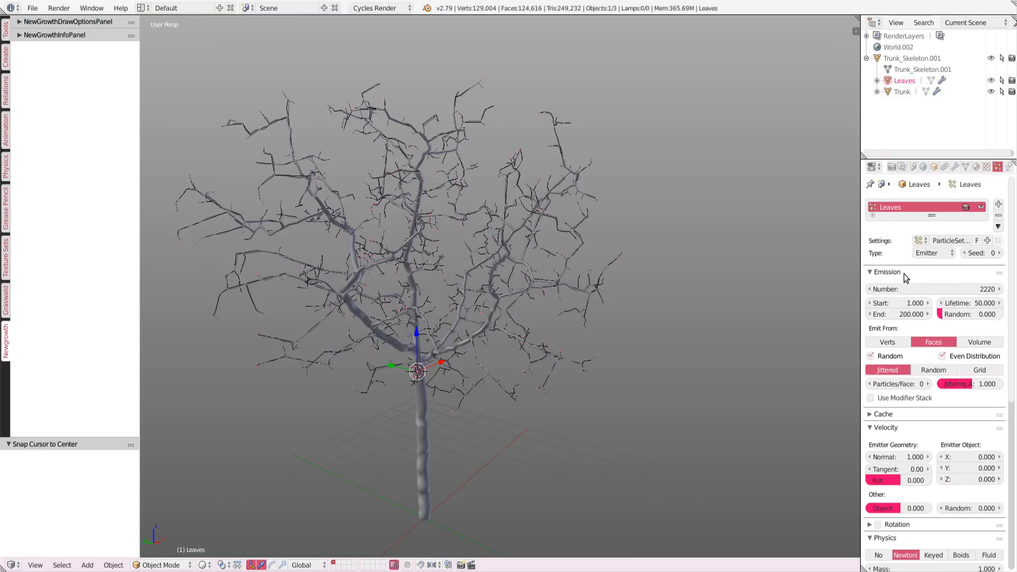
mouse_move(955, 296)
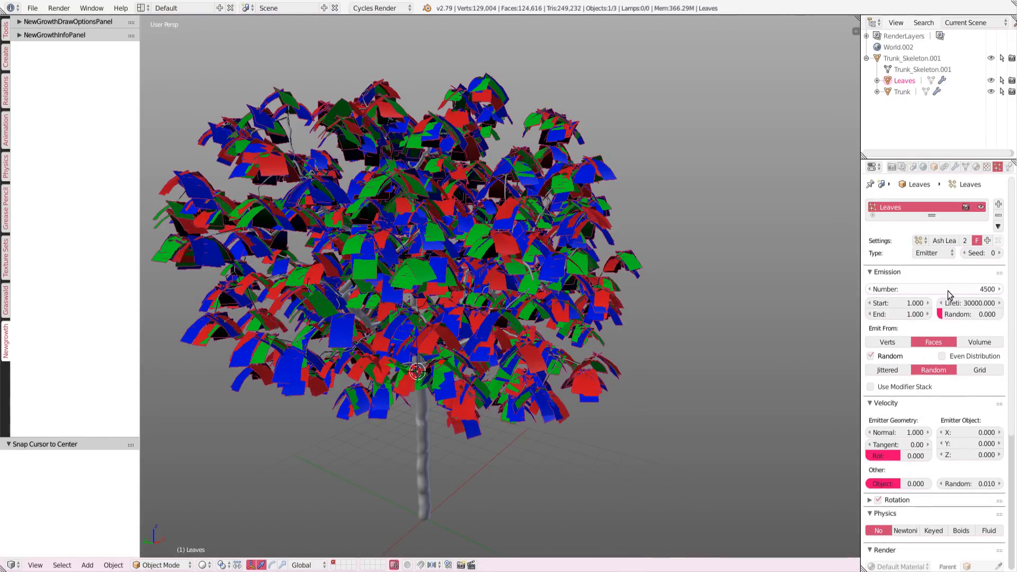
drag(966, 288, 920, 288)
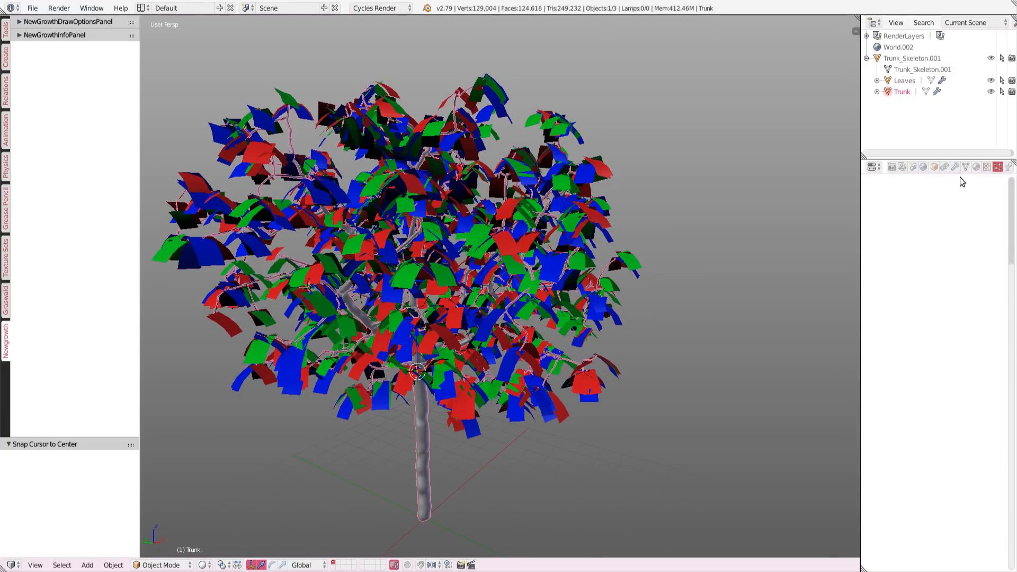
Step: Show the Trunk's Bark material and switch the viewport to Rendered shading
click(998, 166)
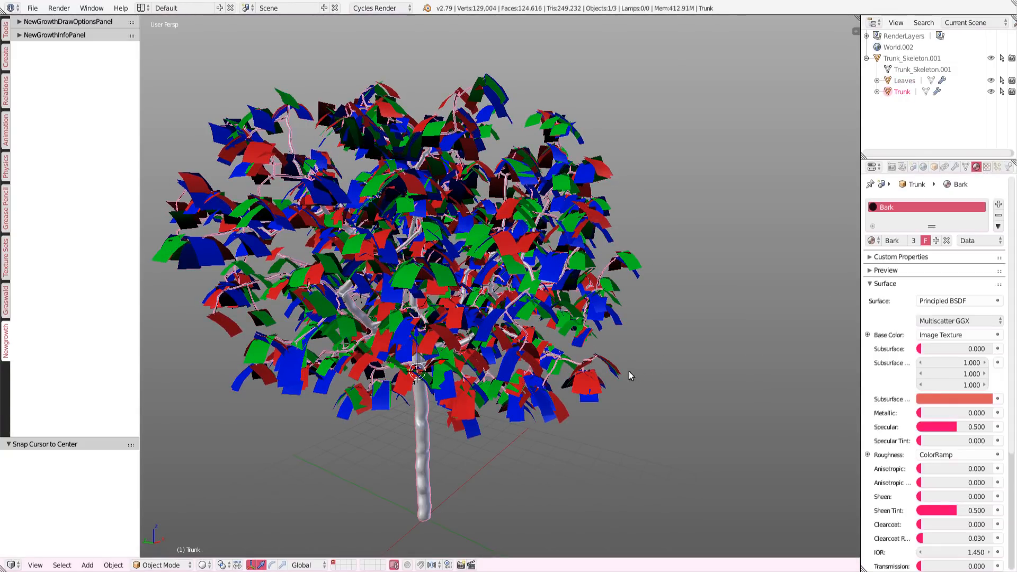
click(204, 565)
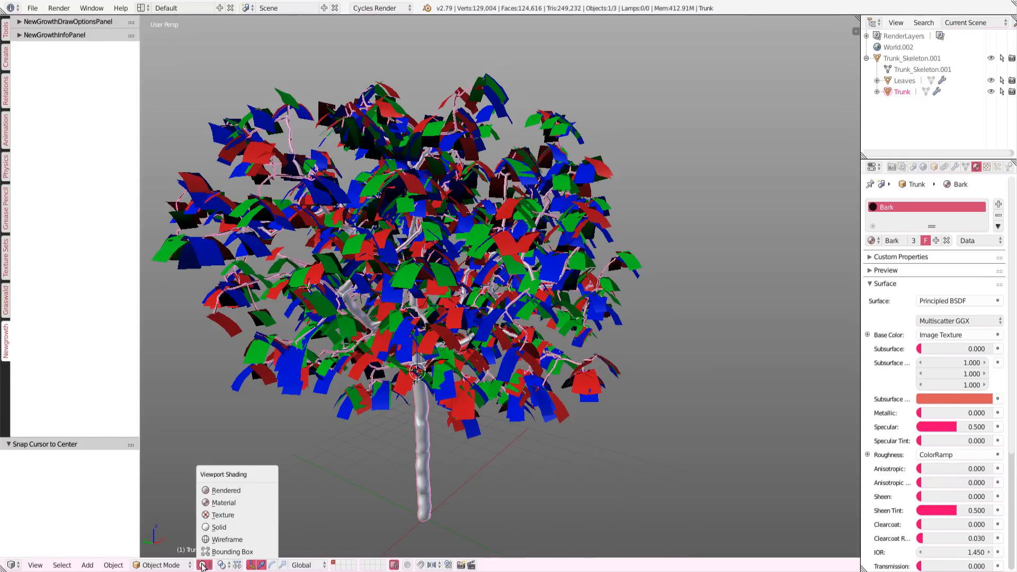
mouse_move(226, 490)
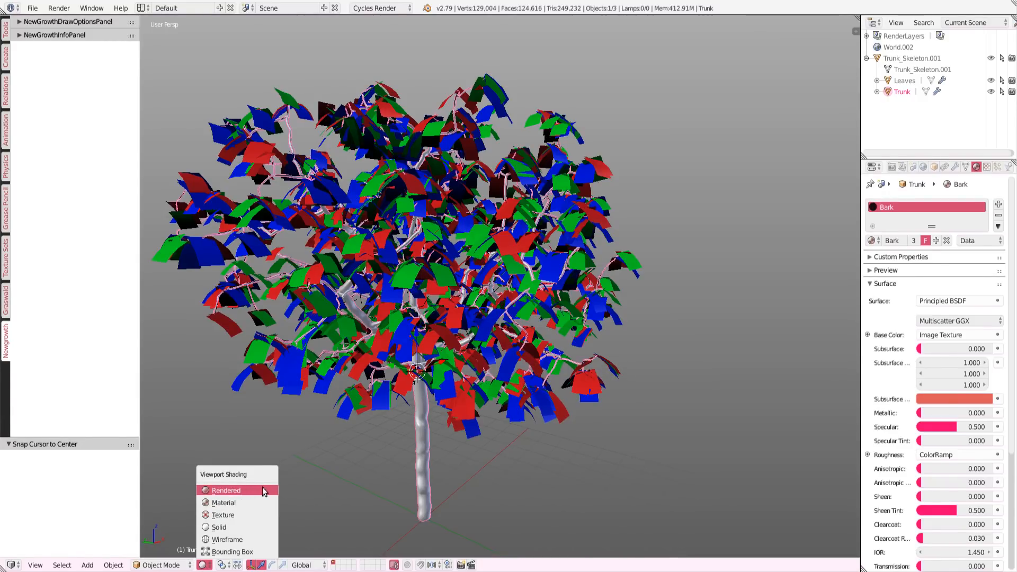
click(225, 490)
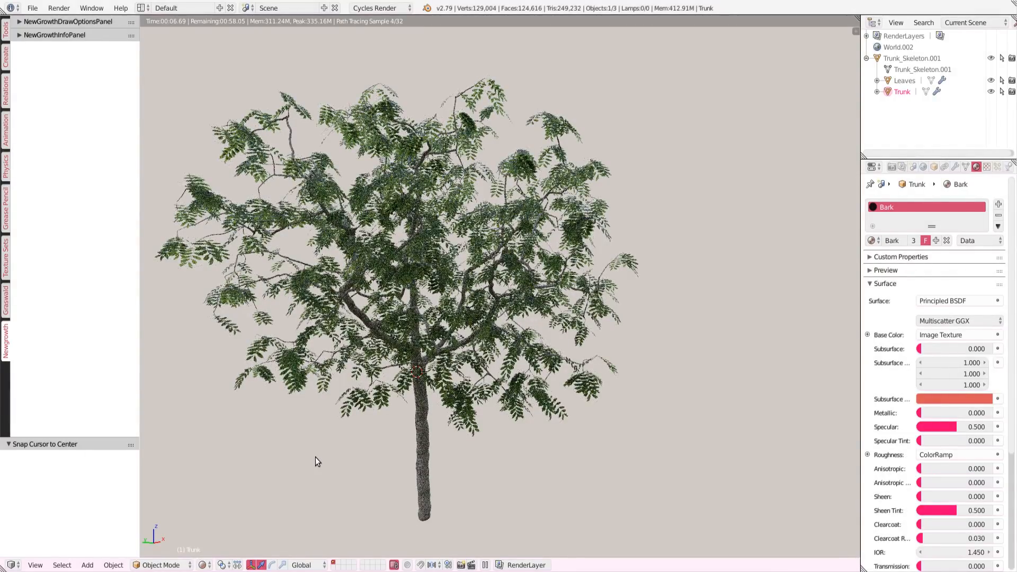
mouse_move(390, 436)
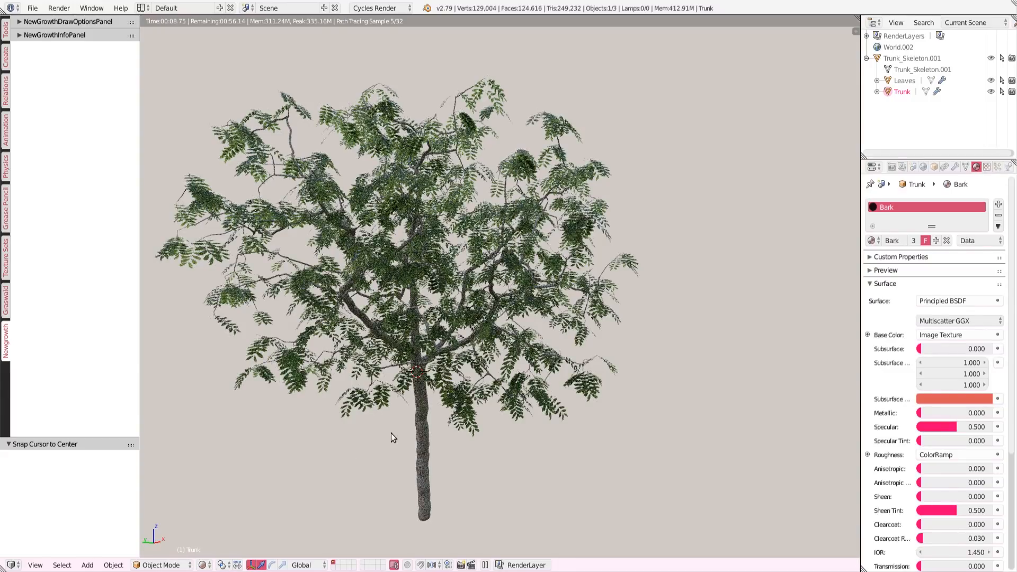
mouse_move(369, 372)
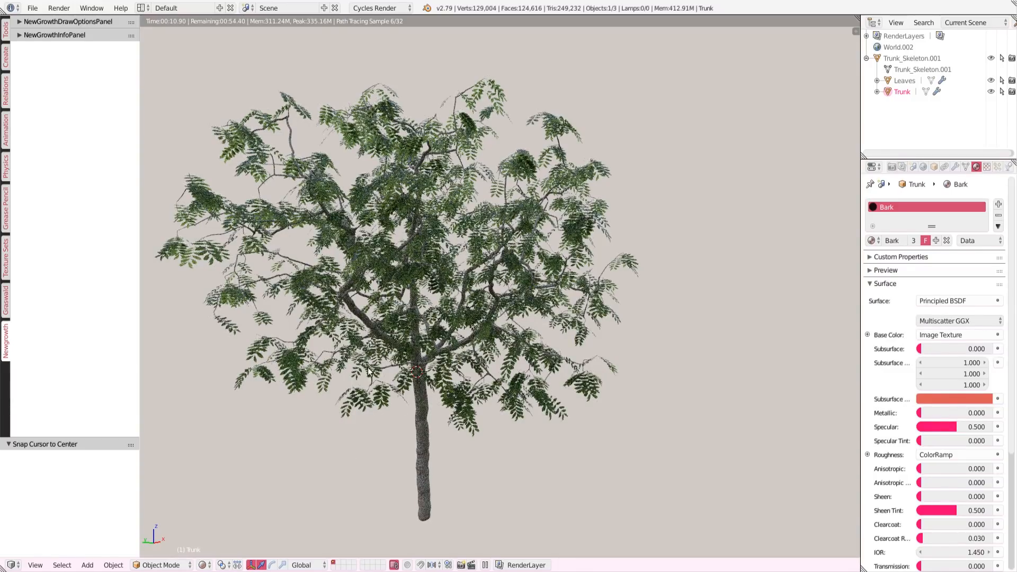
Step: Return the viewport to Solid shading
click(204, 564)
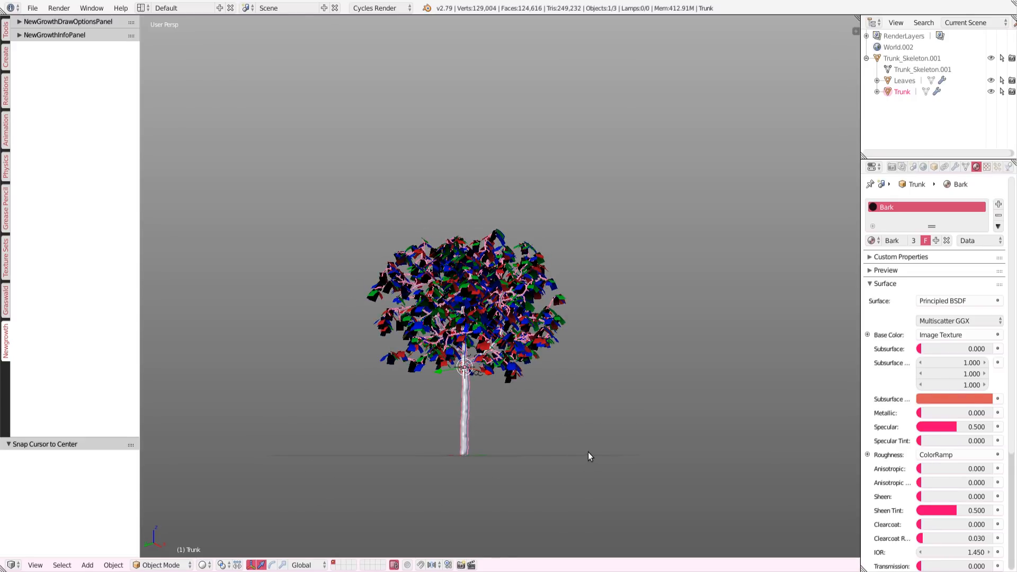
Step: Draw a second tree's trunk rising and bending right, with a first side branch
drag(589, 455, 598, 437)
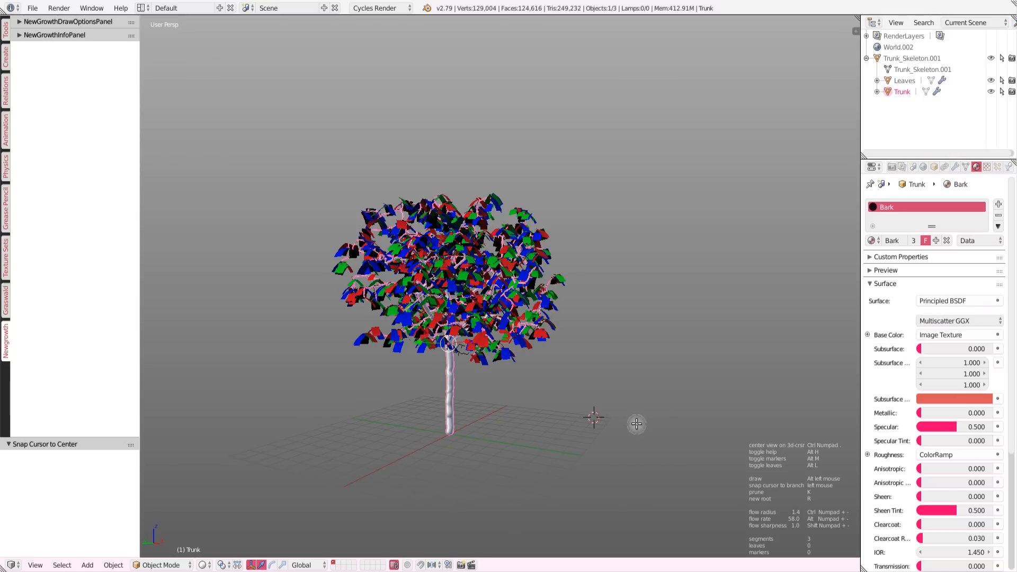
mouse_move(591, 366)
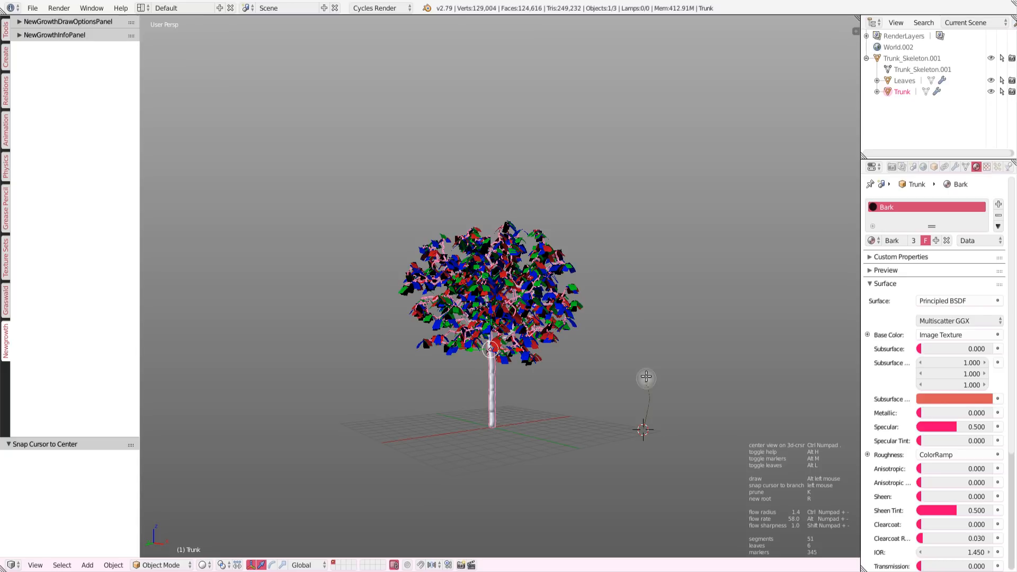
drag(644, 429, 660, 298)
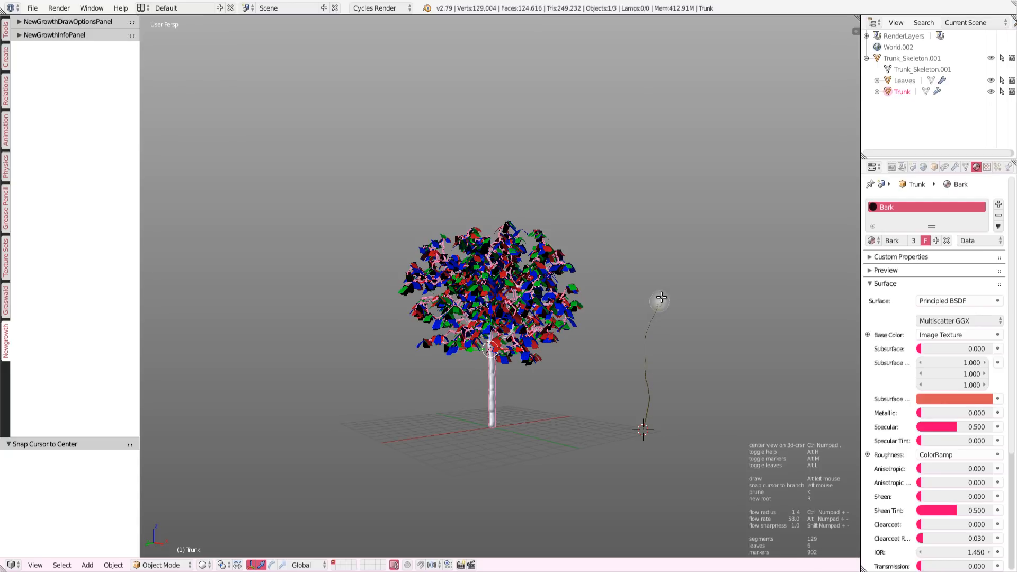
drag(660, 299, 752, 275)
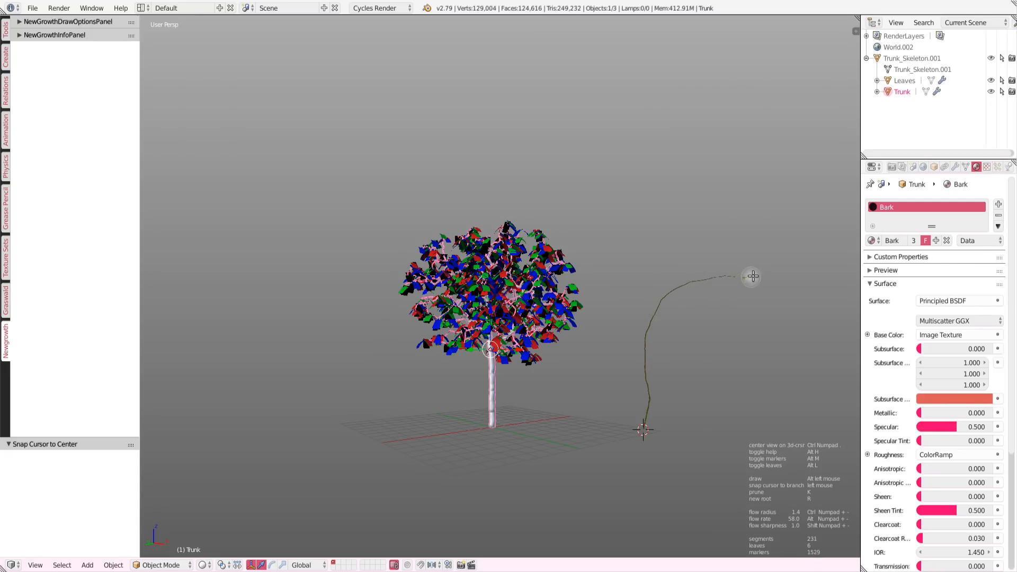
drag(751, 275, 663, 314)
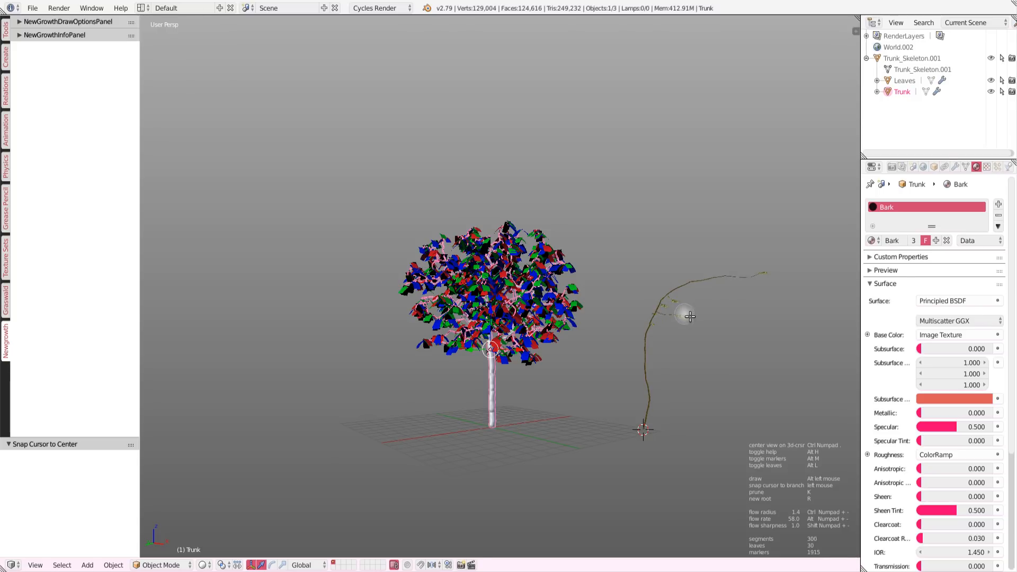
Step: Add branches to the right, the left side and more off the trunk
drag(688, 317, 794, 322)
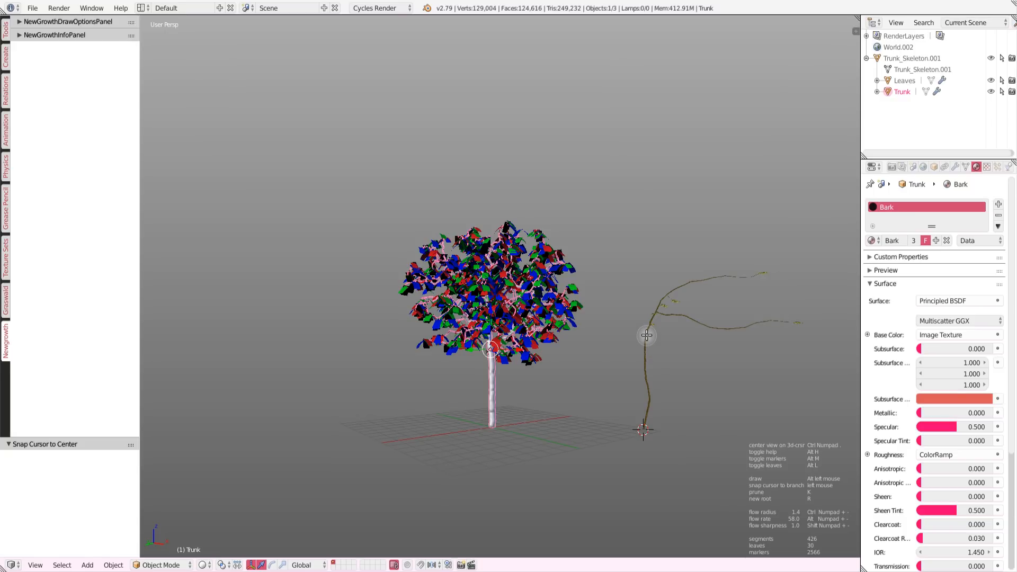
drag(646, 335, 641, 292)
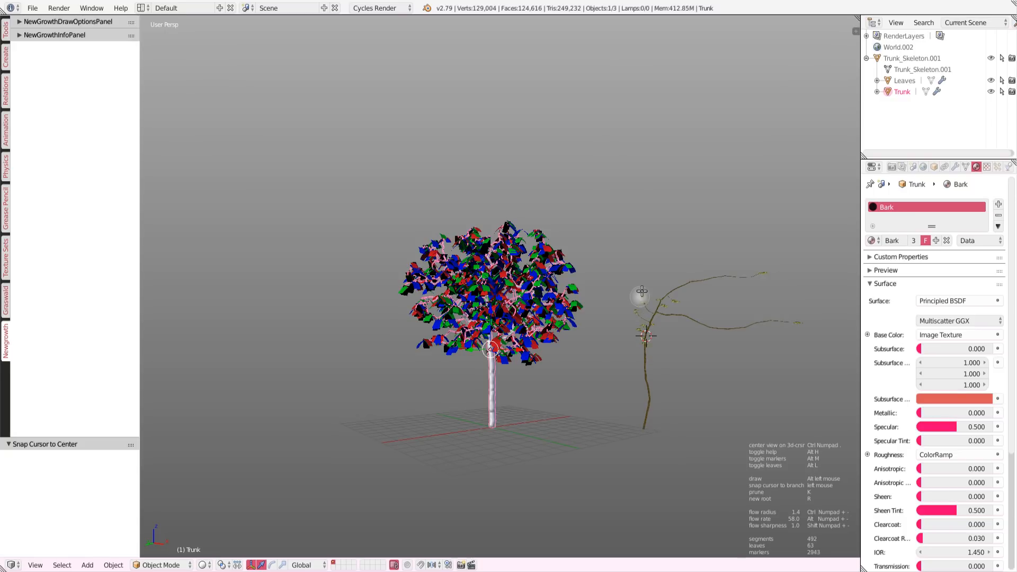
drag(642, 293, 735, 200)
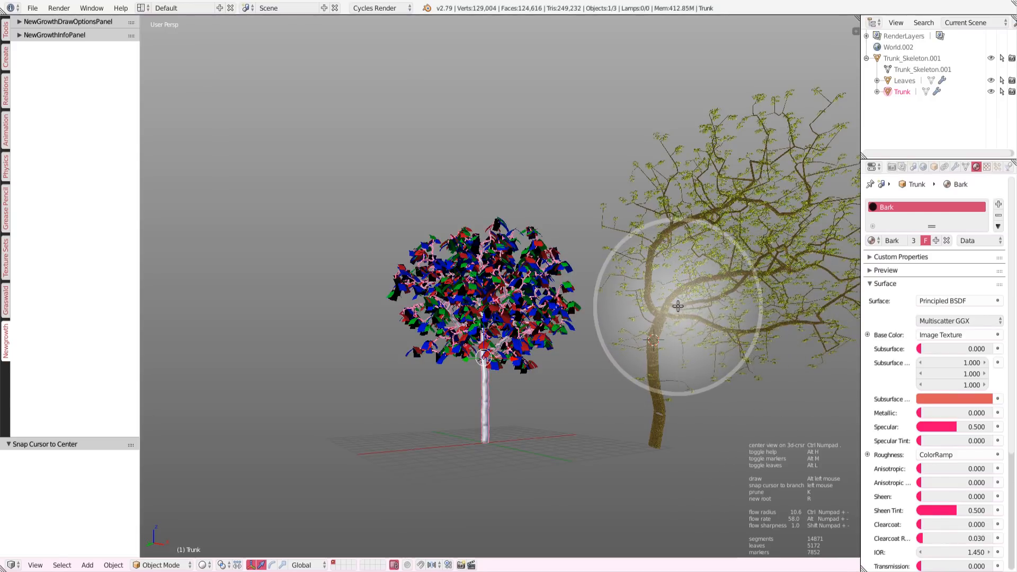
mouse_move(705, 308)
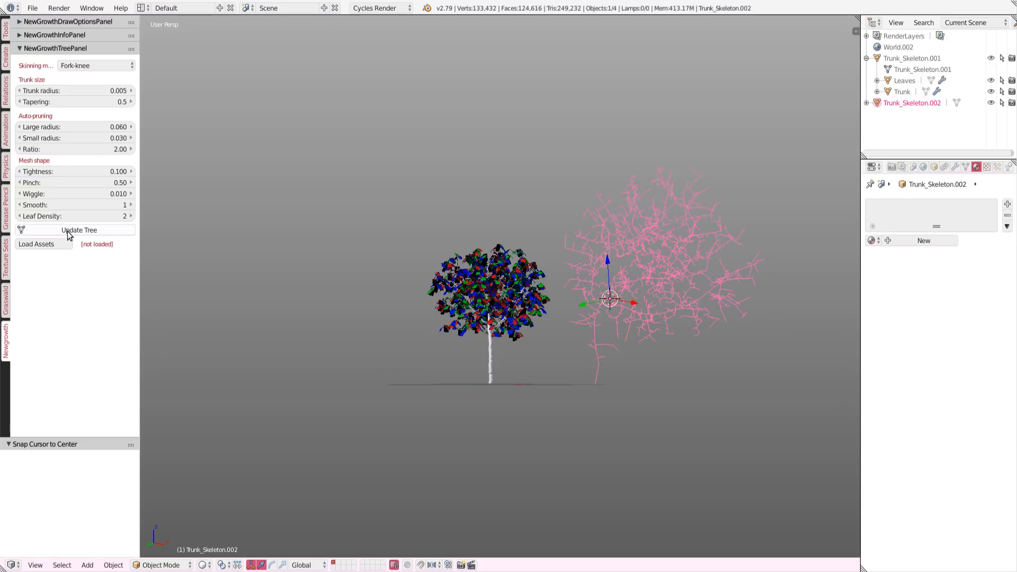
Step: Build the second tree's solid trunk mesh and expand its objects in the Outliner
click(79, 230)
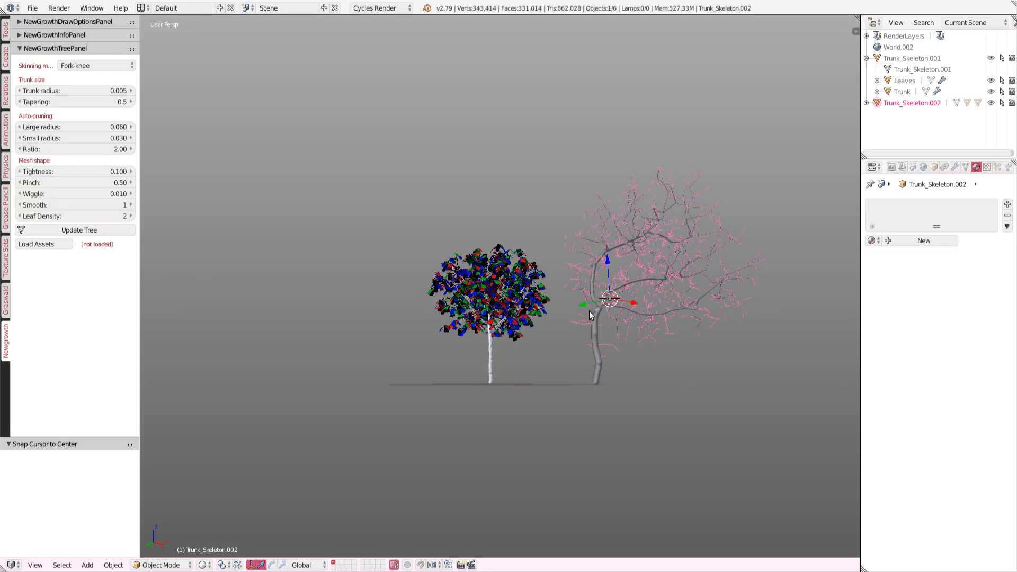
mouse_move(480, 269)
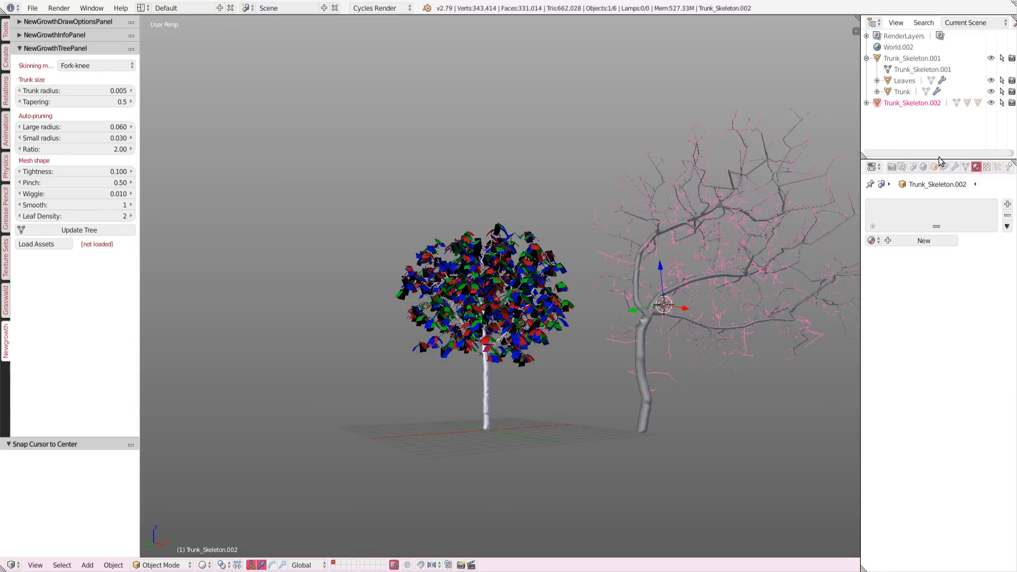
click(868, 102)
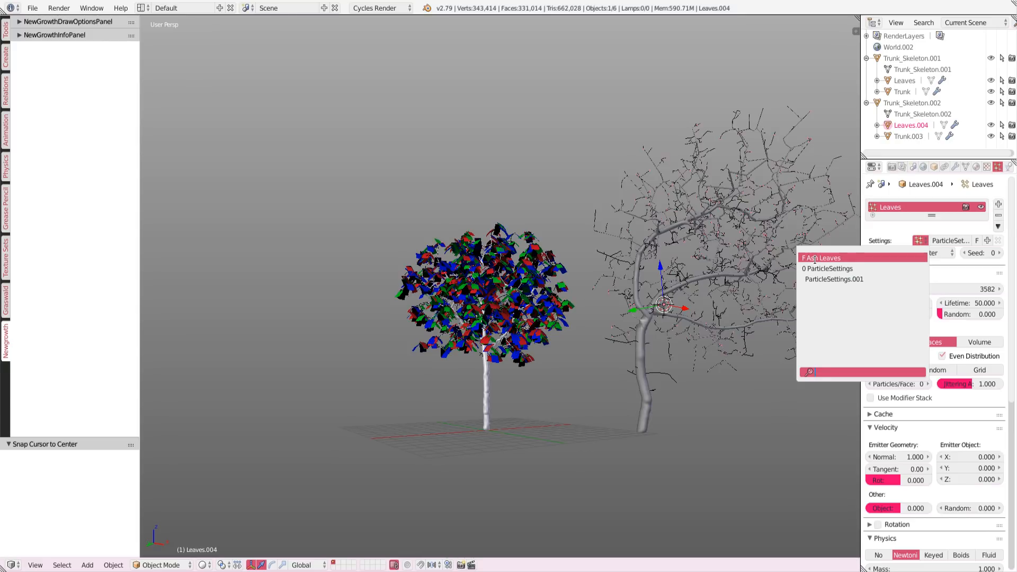
Step: Assign the Ash Leaves particle settings to Leaves.004
click(819, 257)
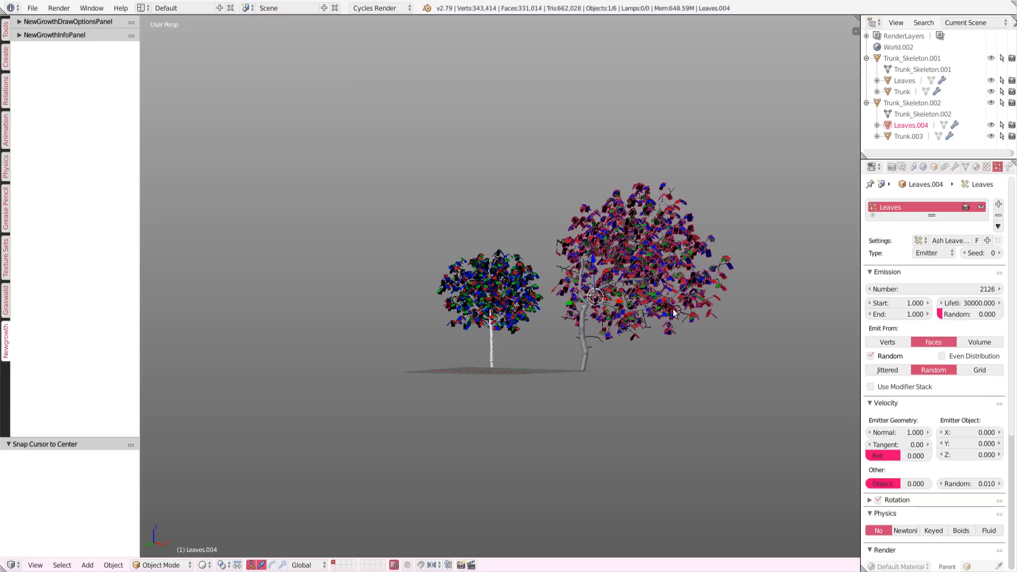
mouse_move(615, 297)
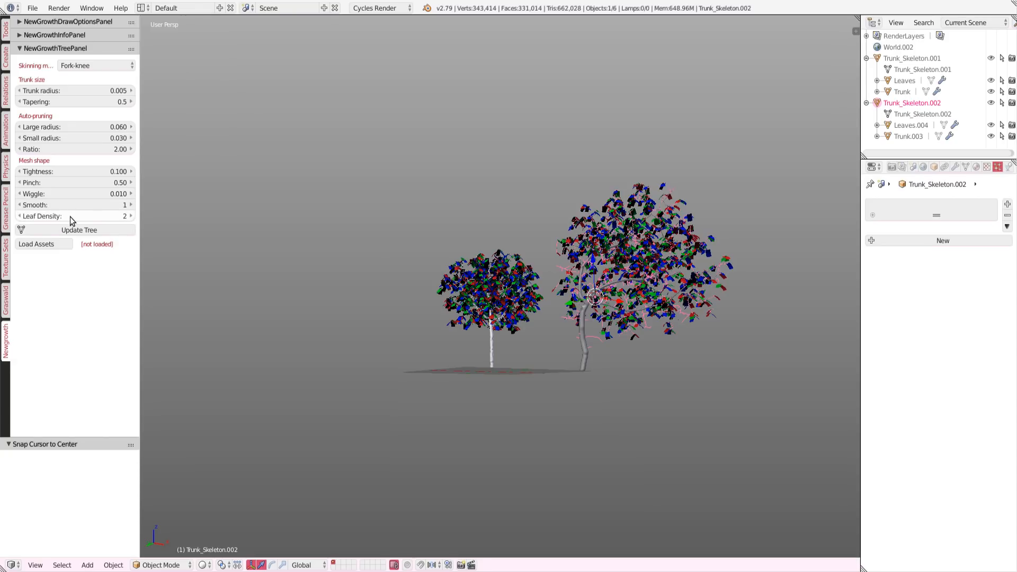
Step: Rebuild the second tree with wiggle 0.050 and leaf density 3
click(130, 216)
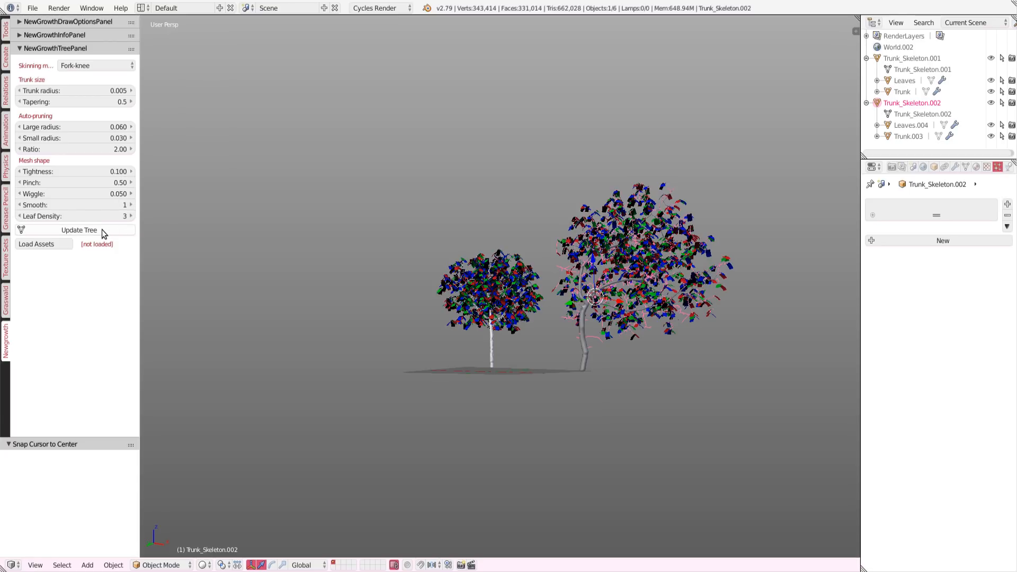
click(78, 230)
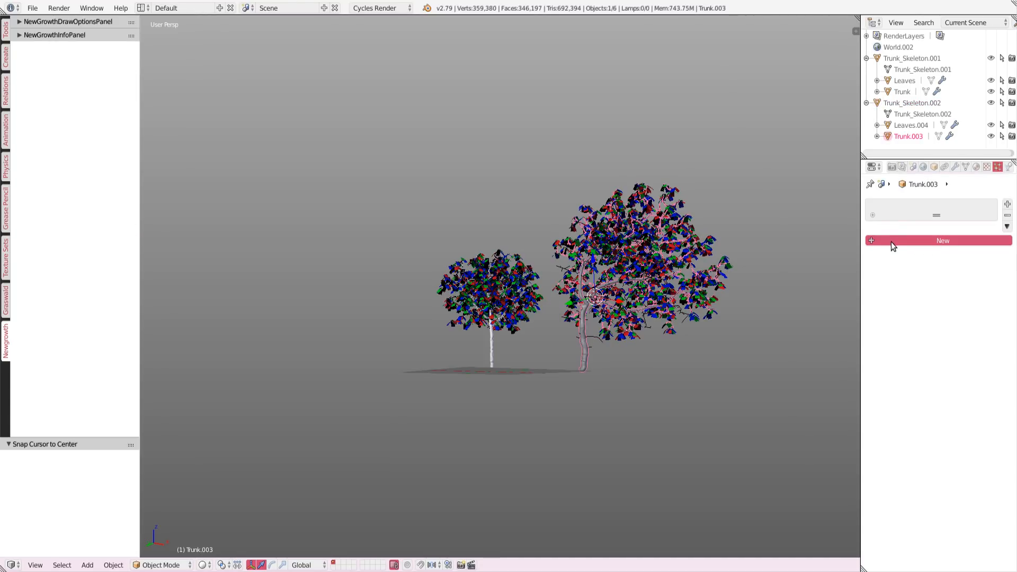
Step: Remove the stray particle system from Trunk.003 and assign it the Bark material
click(941, 240)
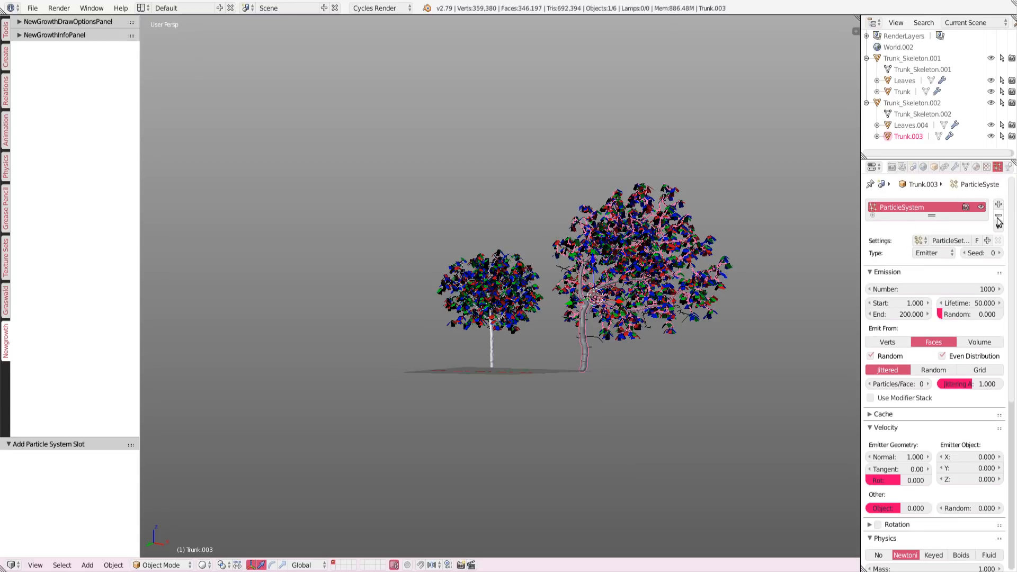
click(1007, 215)
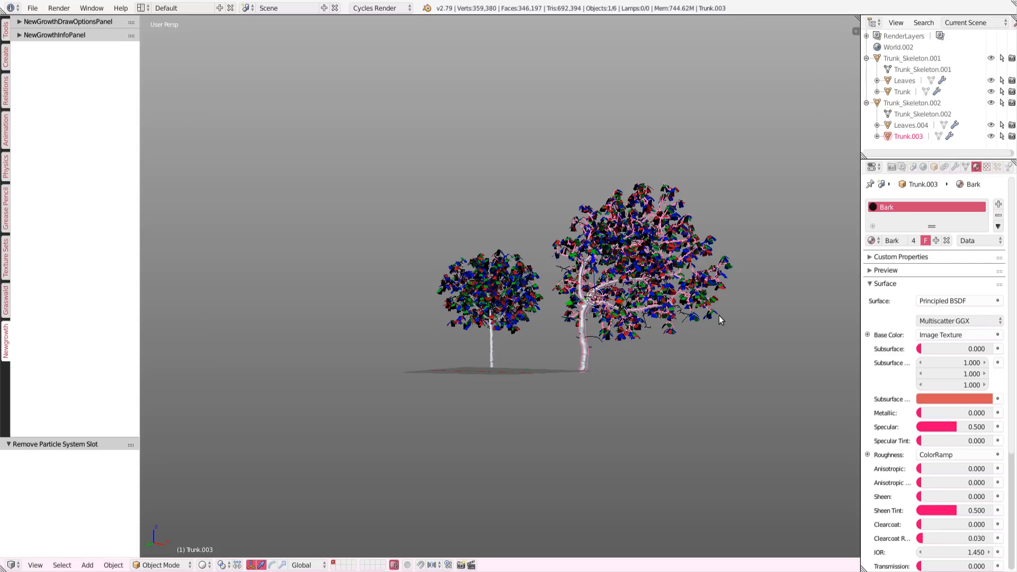
mouse_move(509, 379)
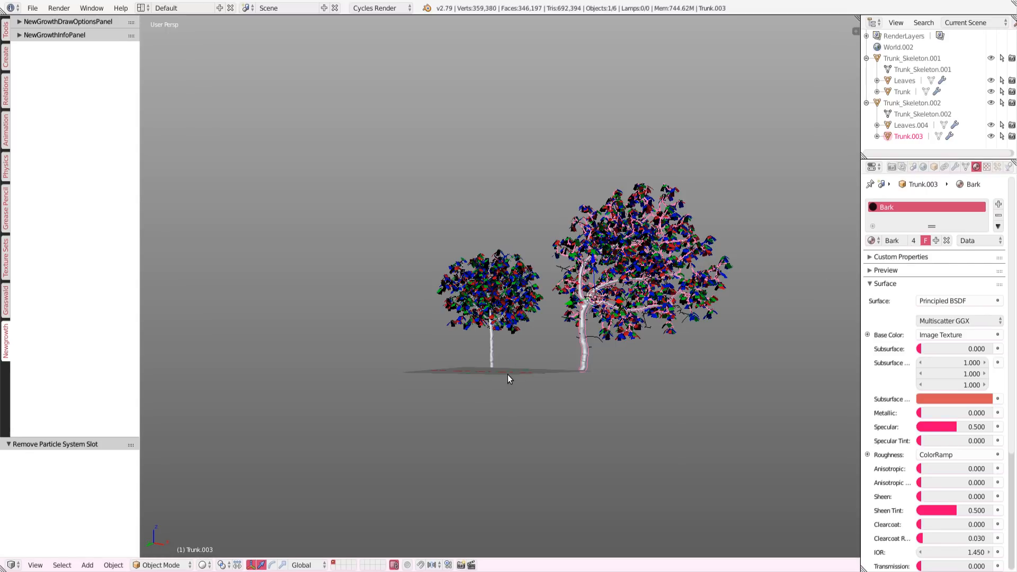
click(35, 565)
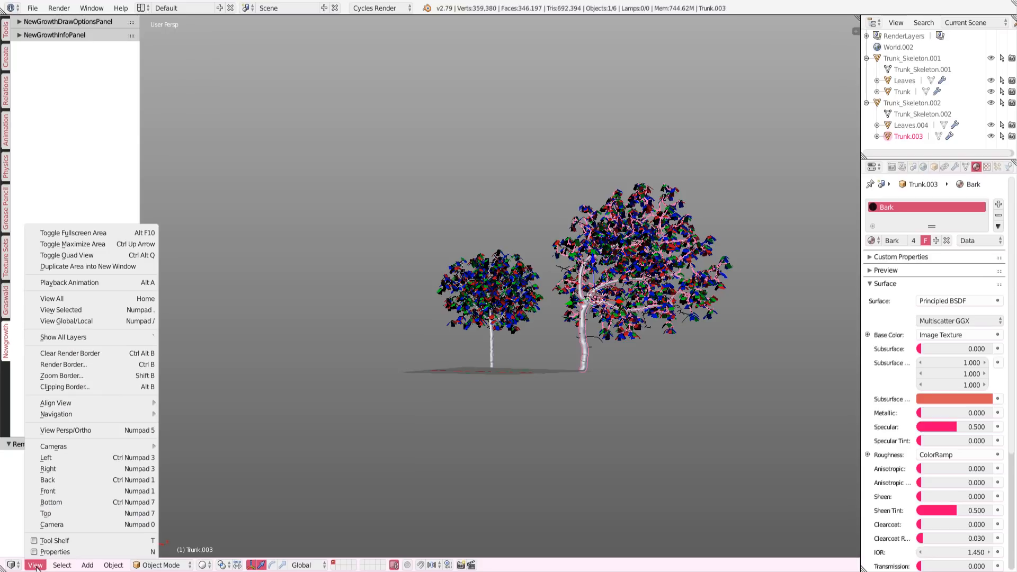
mouse_move(52, 299)
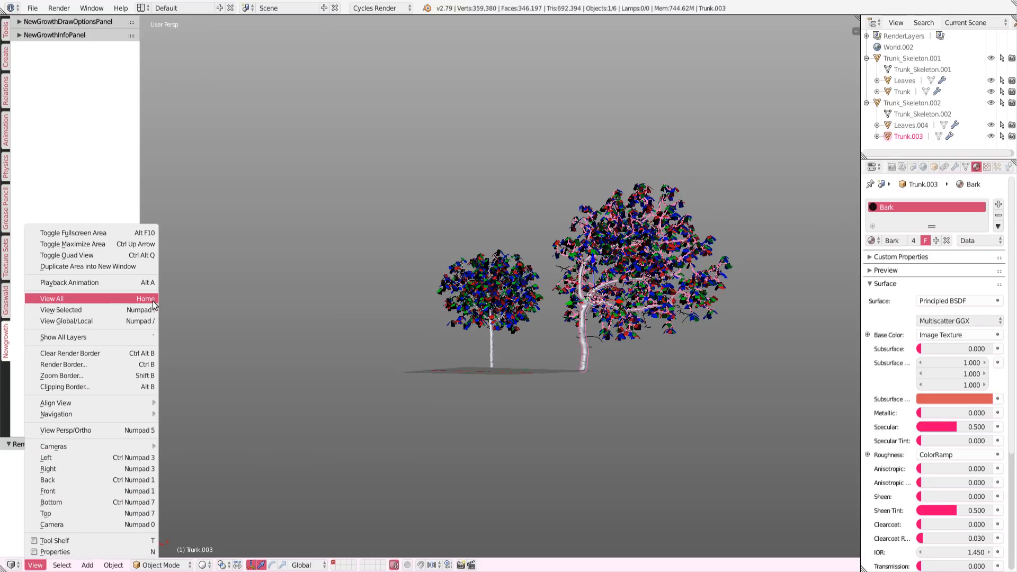
Step: Fit both trees in view with View All and switch the viewport to Rendered shading
click(204, 565)
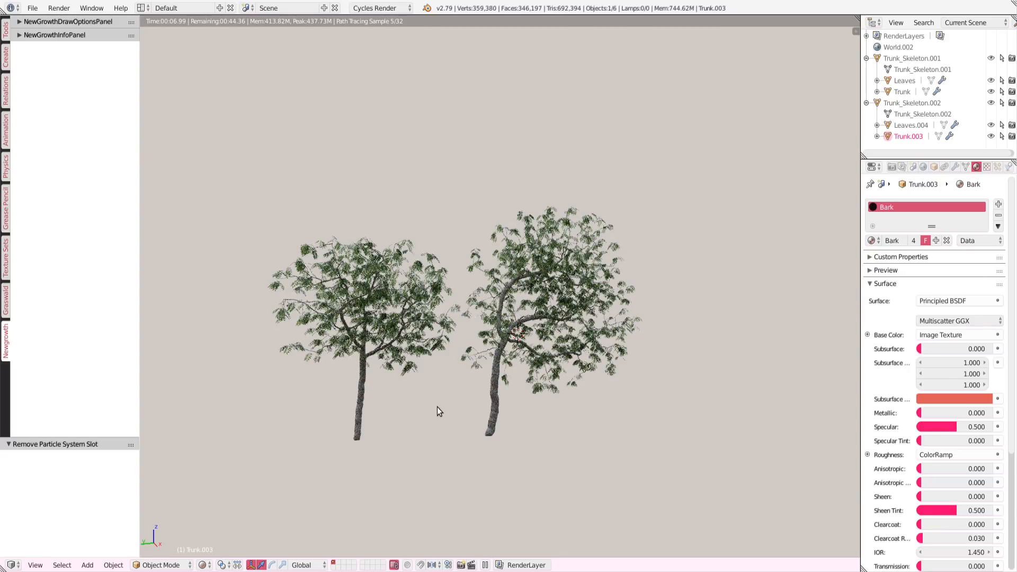
click(205, 565)
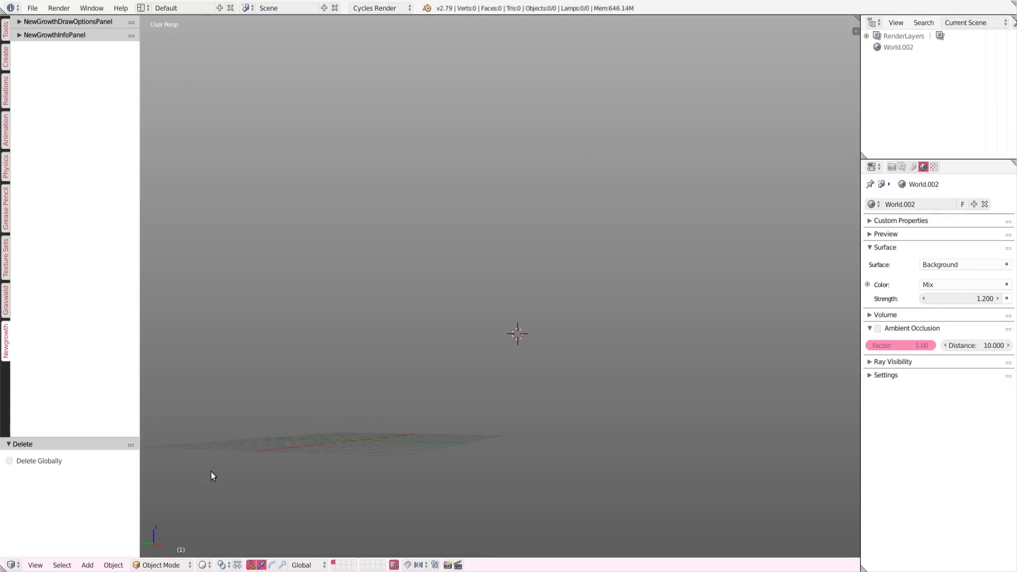
click(112, 565)
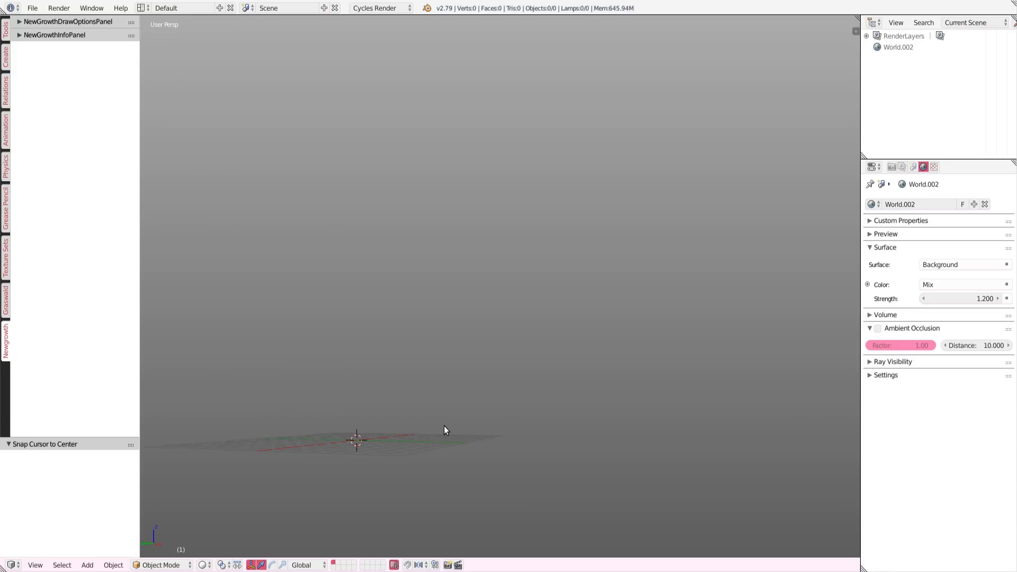
drag(445, 429, 357, 464)
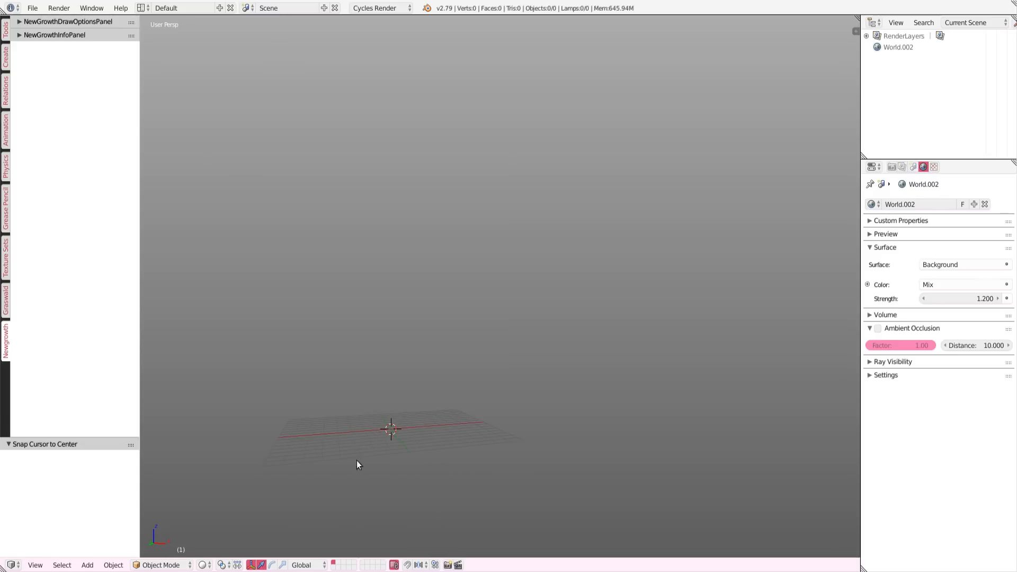
click(87, 564)
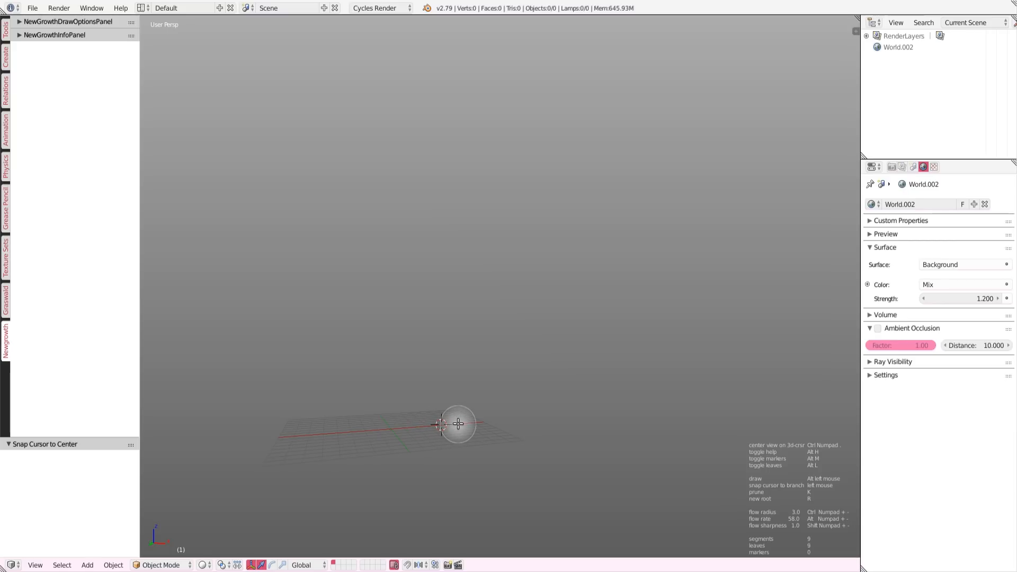
mouse_move(416, 412)
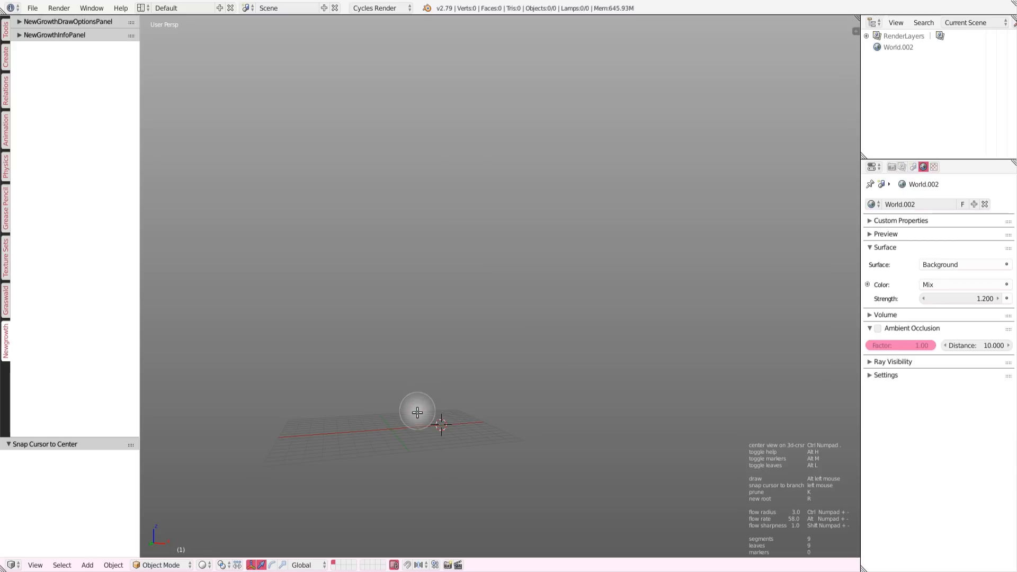
mouse_move(391, 412)
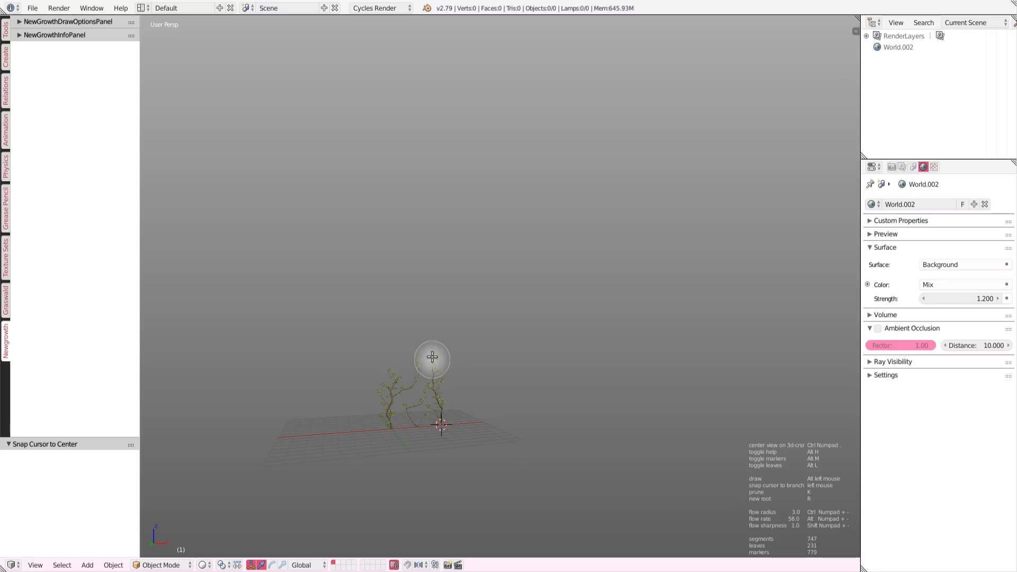
Step: Paint a tall branching first tree in NewGrowth draw mode, then start a new root (R) for a second tree
drag(431, 357, 416, 379)
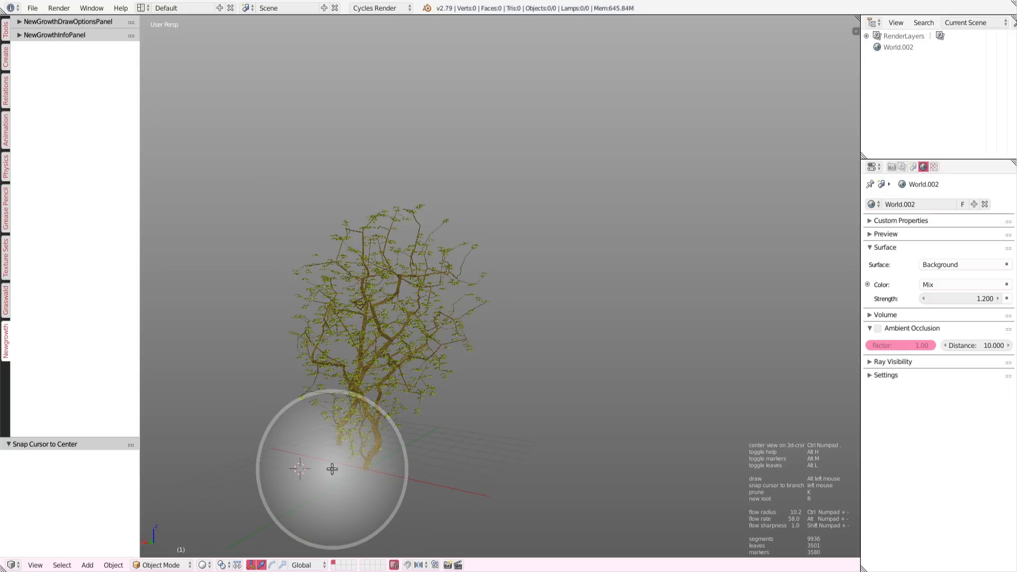
drag(332, 470, 296, 409)
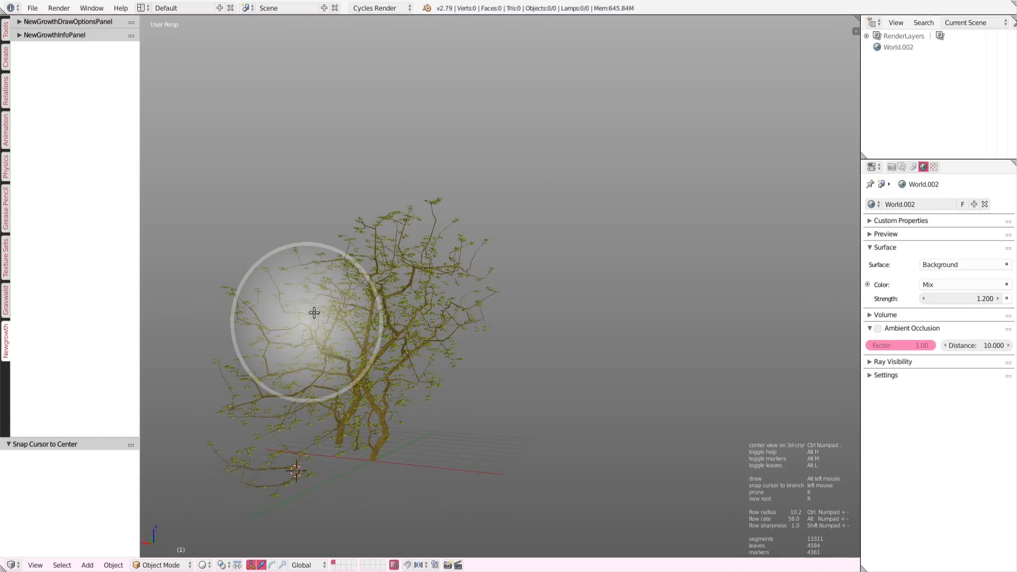
drag(314, 313, 467, 394)
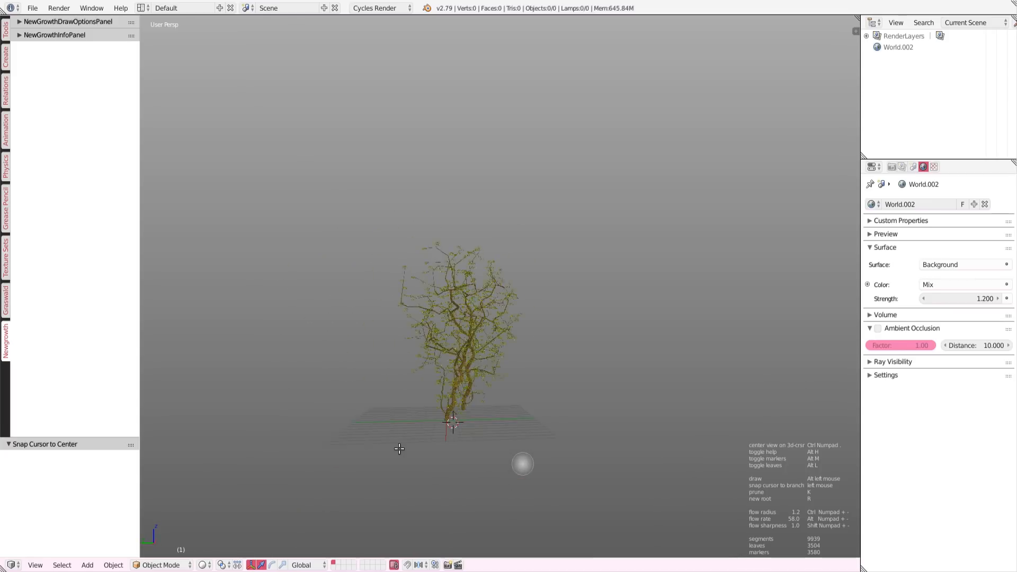
key(7)
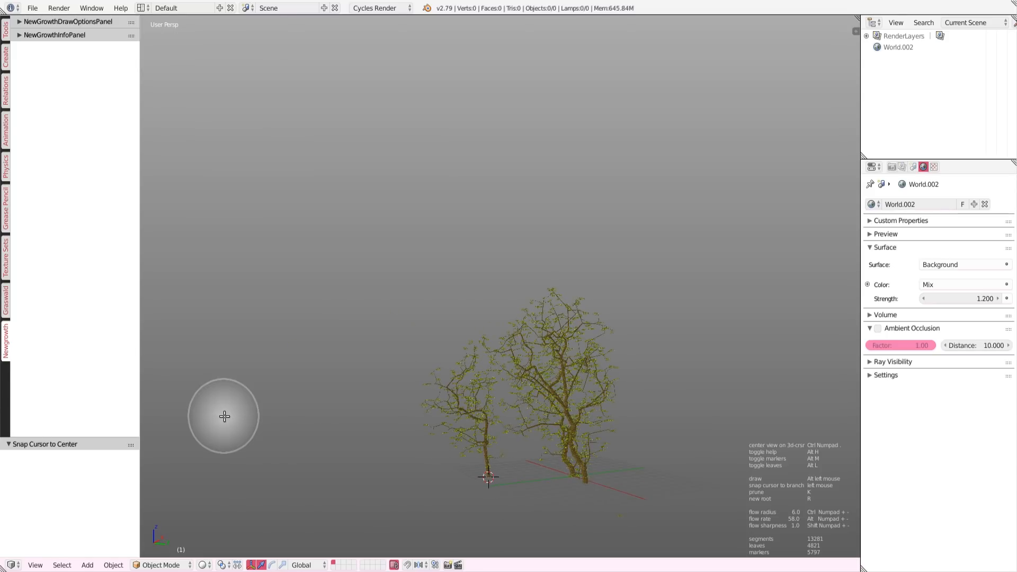
mouse_move(263, 427)
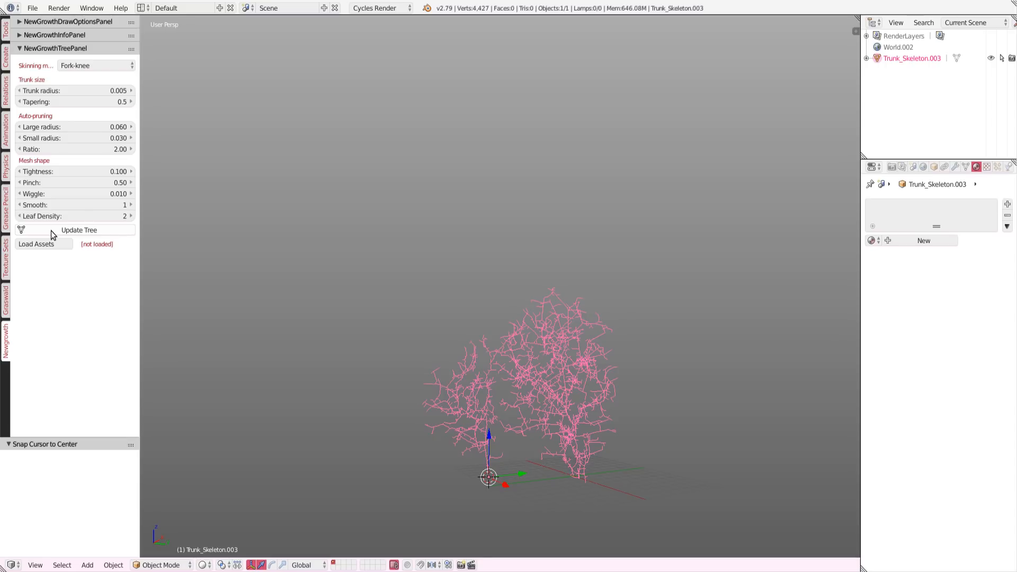
Step: Update Tree to build Trunk.006 and Leaves.006 meshes, then expand Trunk_Skeleton.003 in the Outliner
click(79, 230)
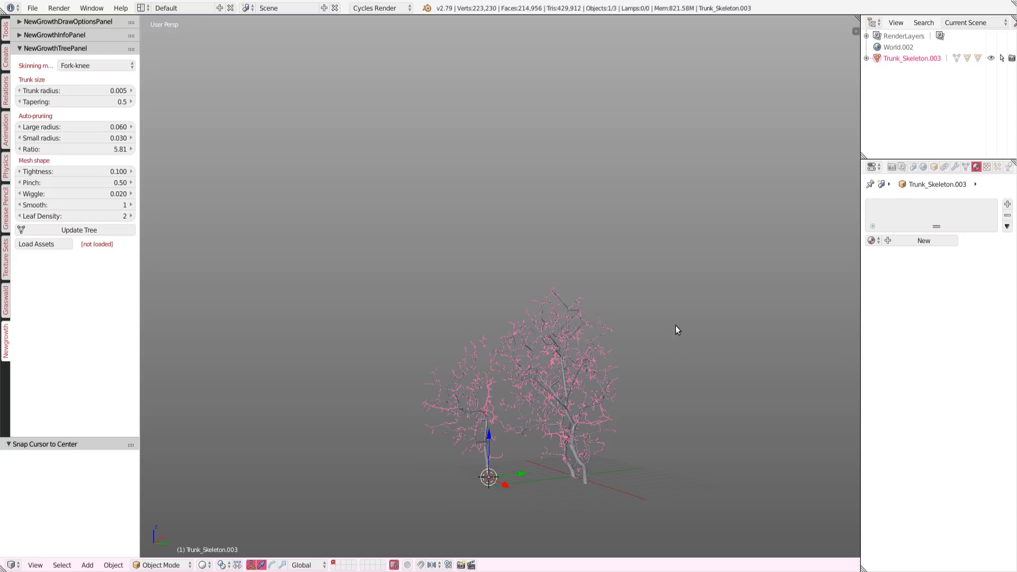
click(868, 58)
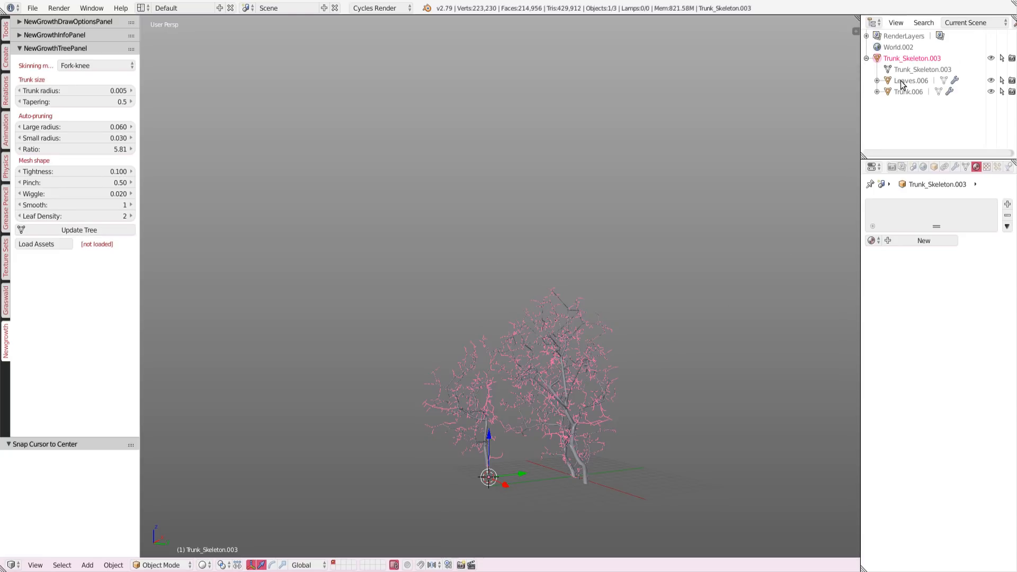
Step: Give Leaves.006 the Ash Leaves particle settings
click(877, 81)
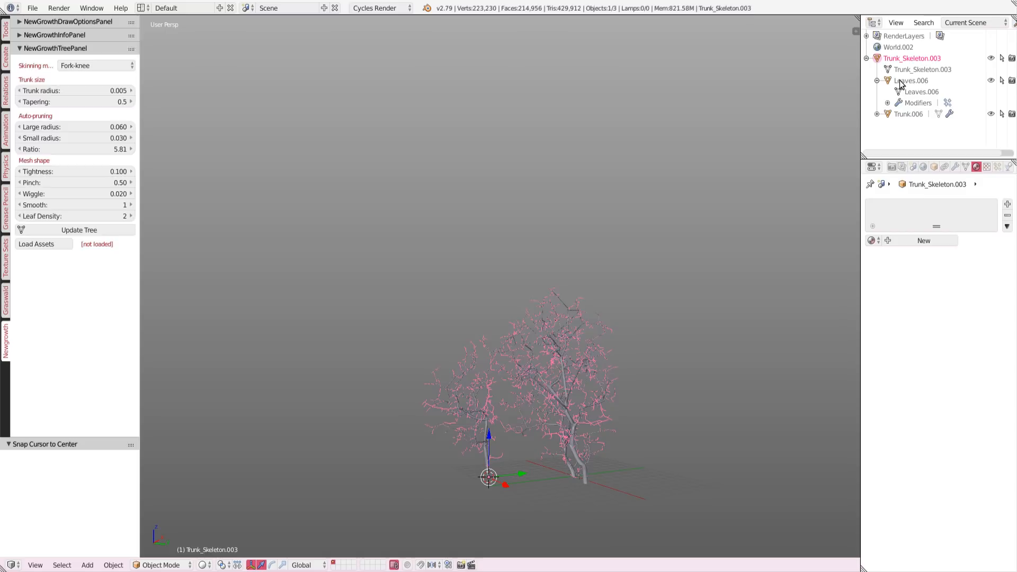
click(911, 81)
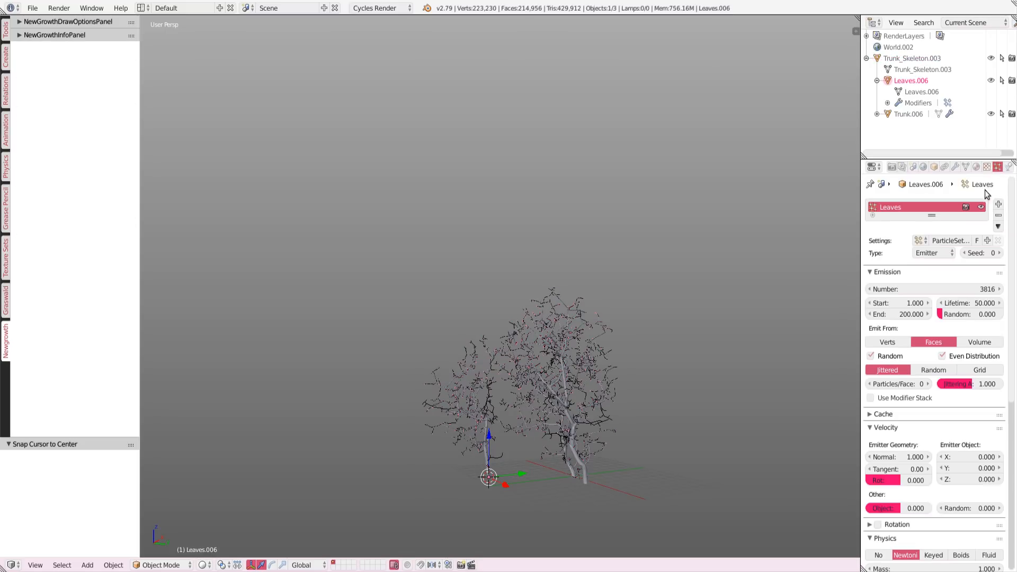
click(920, 240)
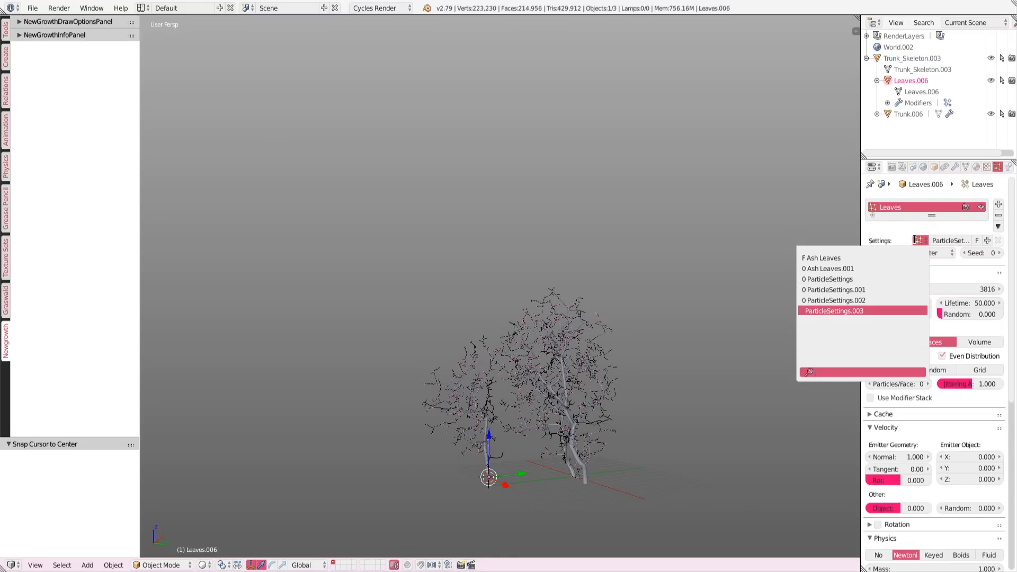
click(821, 258)
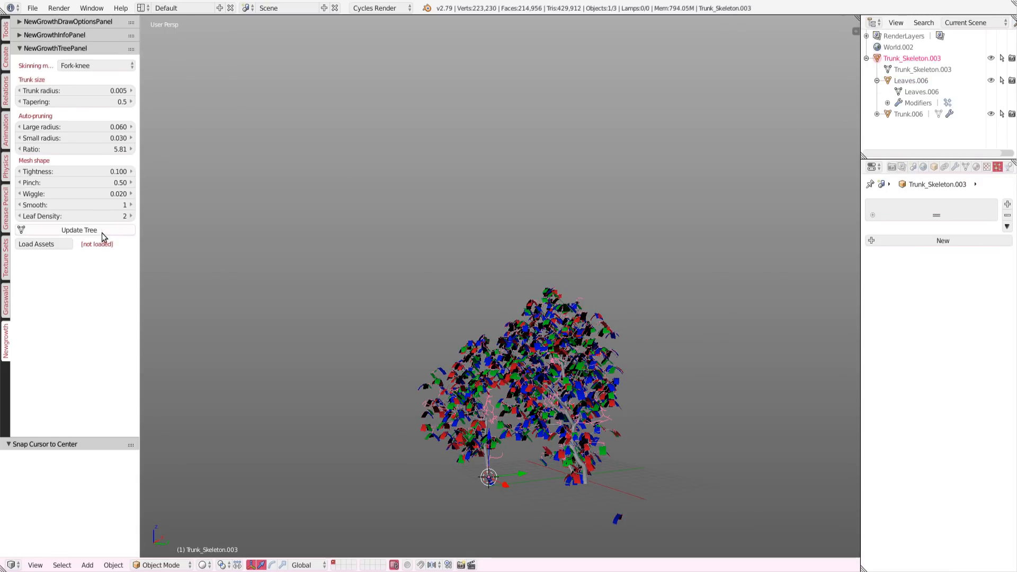
Step: Rebuild the tree, then raise Leaf Density to 3 and rebuild again for denser foliage
click(78, 230)
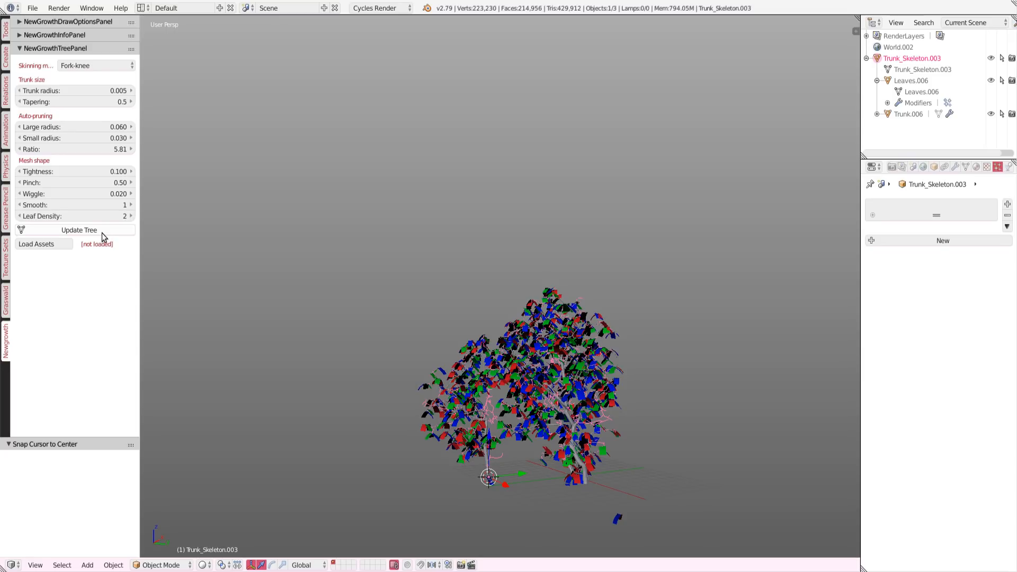
click(79, 230)
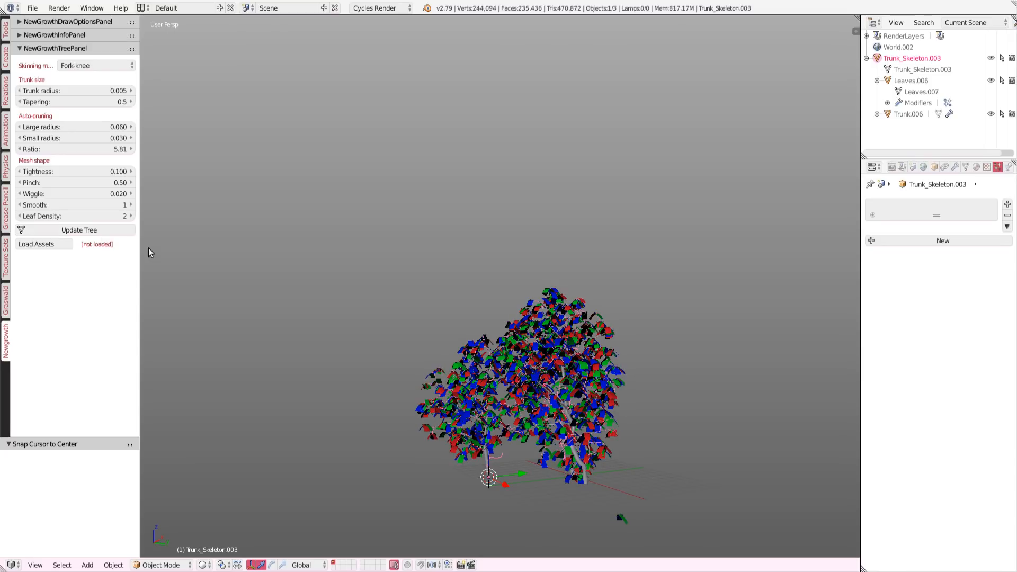
click(129, 216)
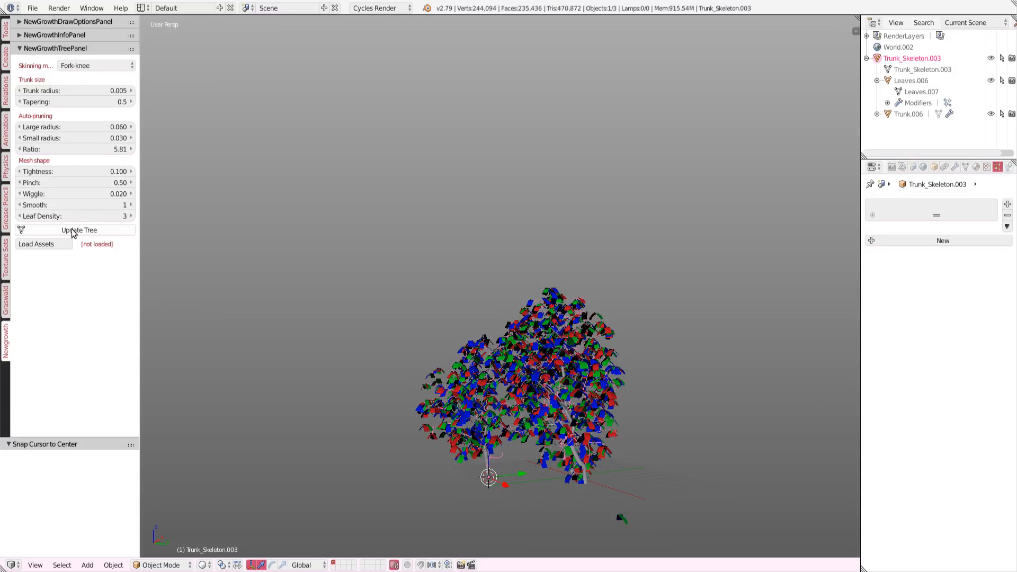
click(78, 230)
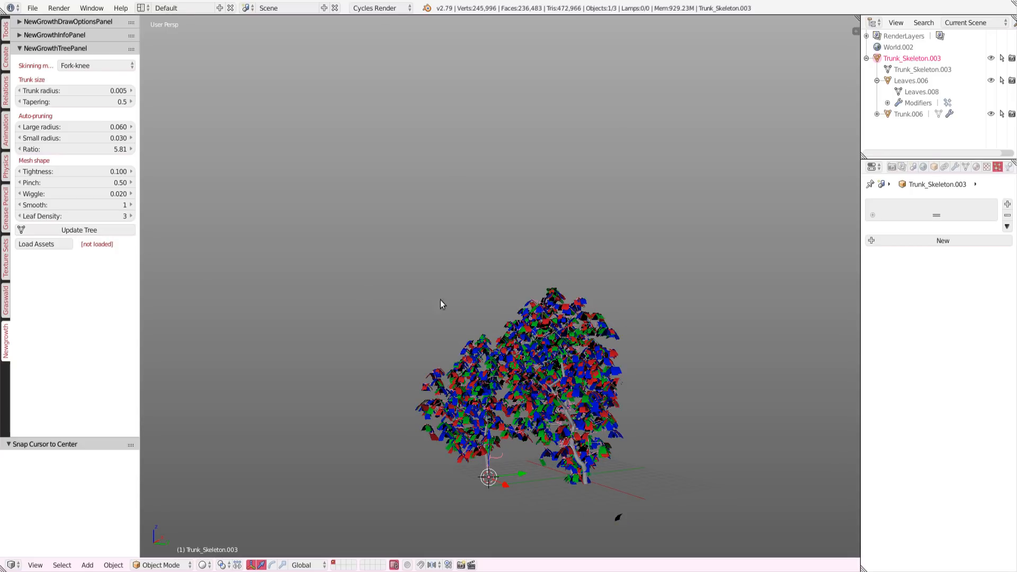
mouse_move(479, 316)
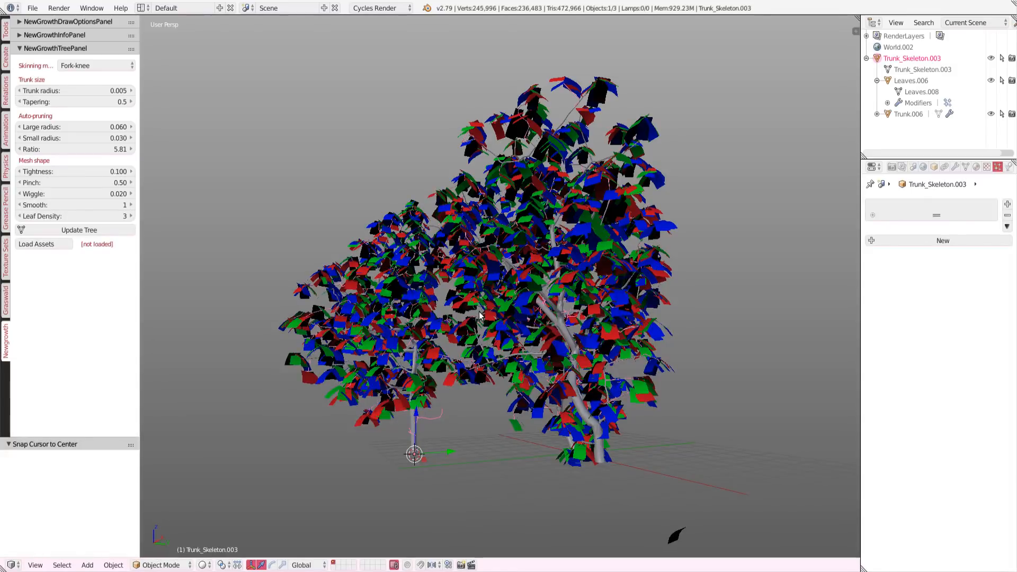
Step: Switch the 3D viewport to Rendered shading to preview the ash foliage
click(204, 564)
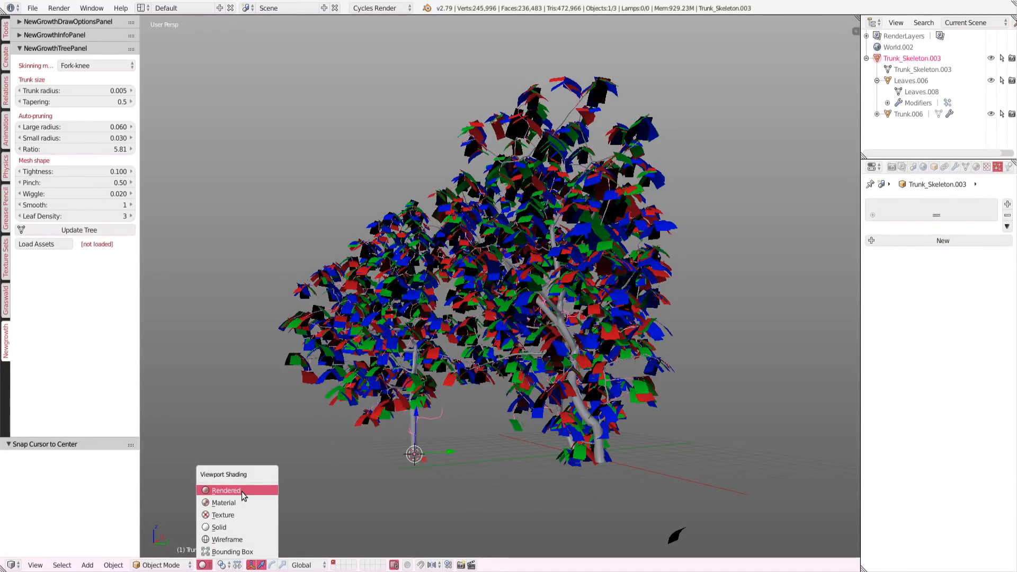
click(226, 489)
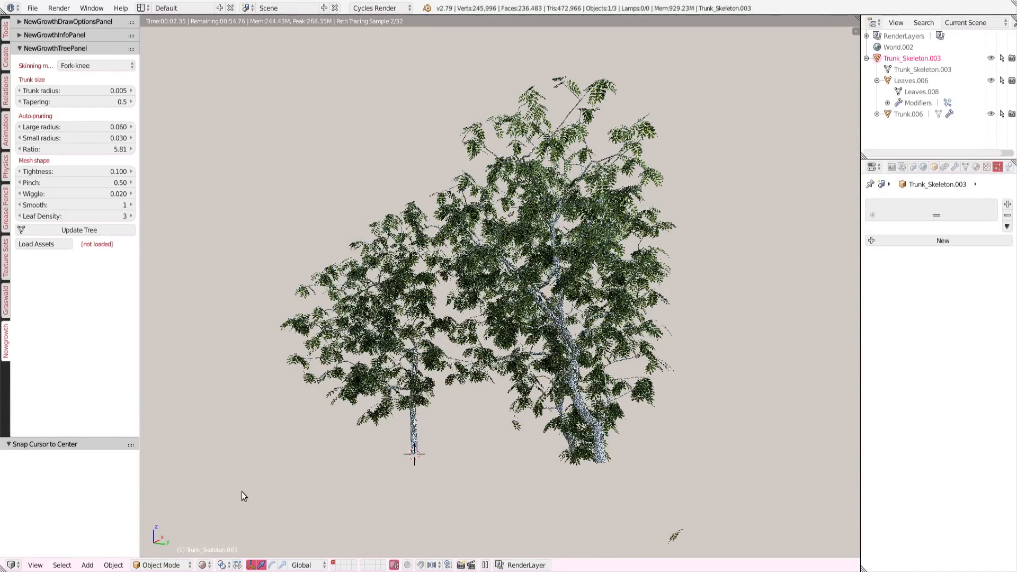
mouse_move(487, 516)
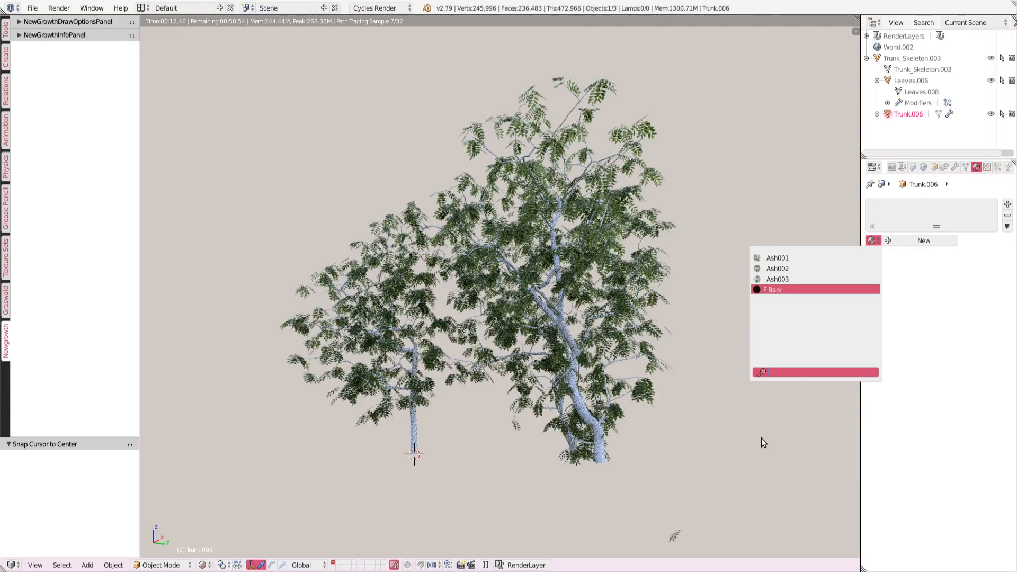
Step: Assign the Bark material to Trunk.006 so both trunks render as grey bark
click(773, 289)
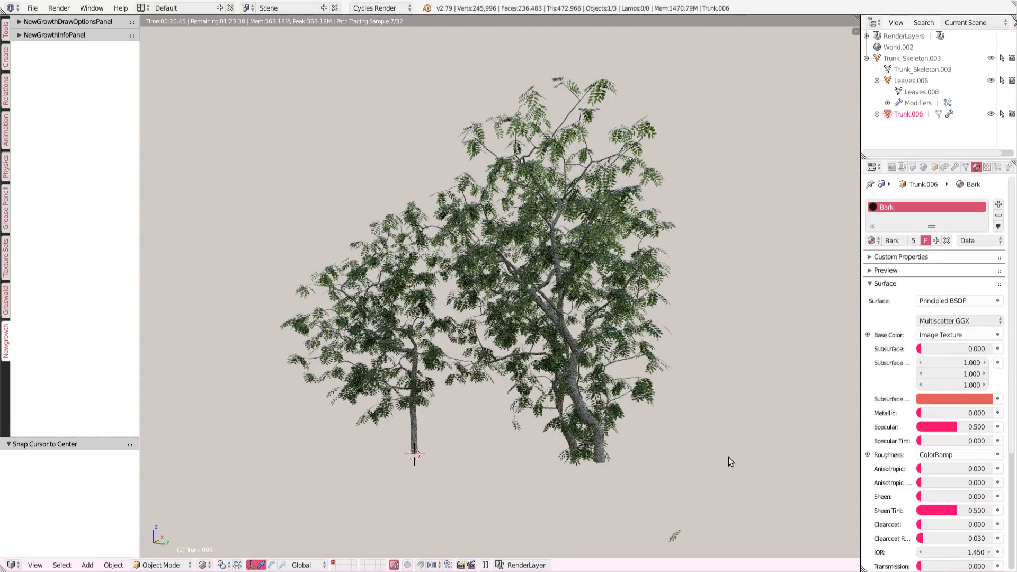
mouse_move(778, 315)
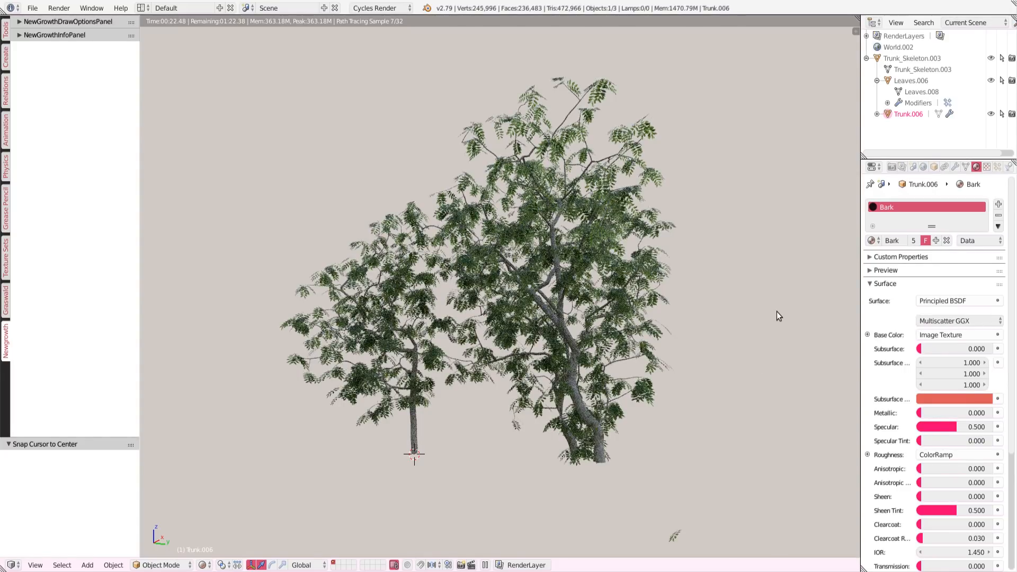